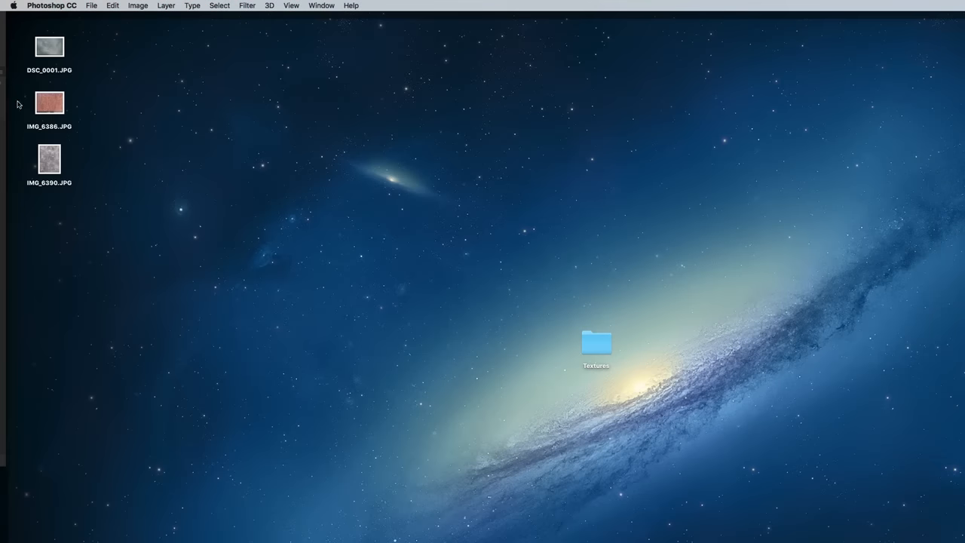
Step: Open the grey speckled stone photo DSC_0001.JPG from the desktop
{"action": "double_click", "coordinate": [48, 47]}
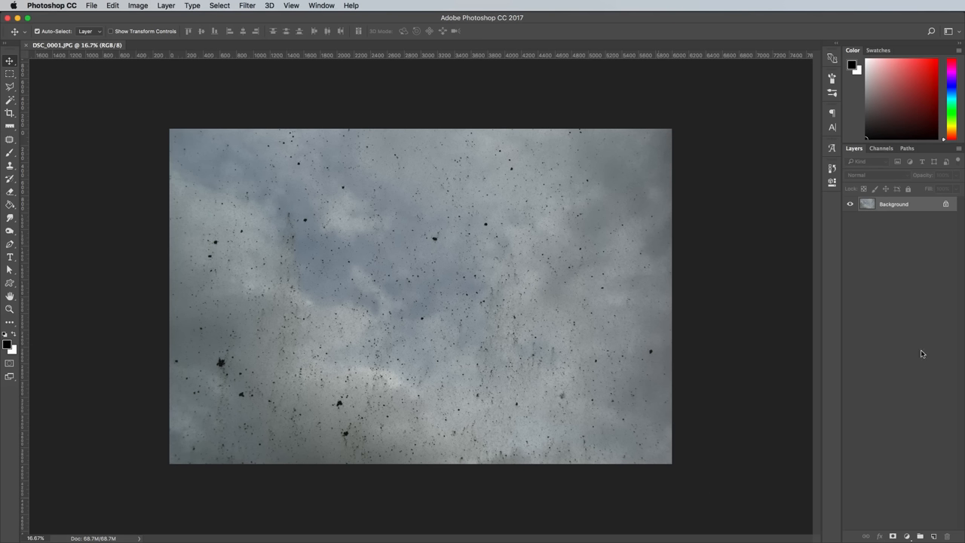
{"action": "mouse_move", "coordinate": [923, 228]}
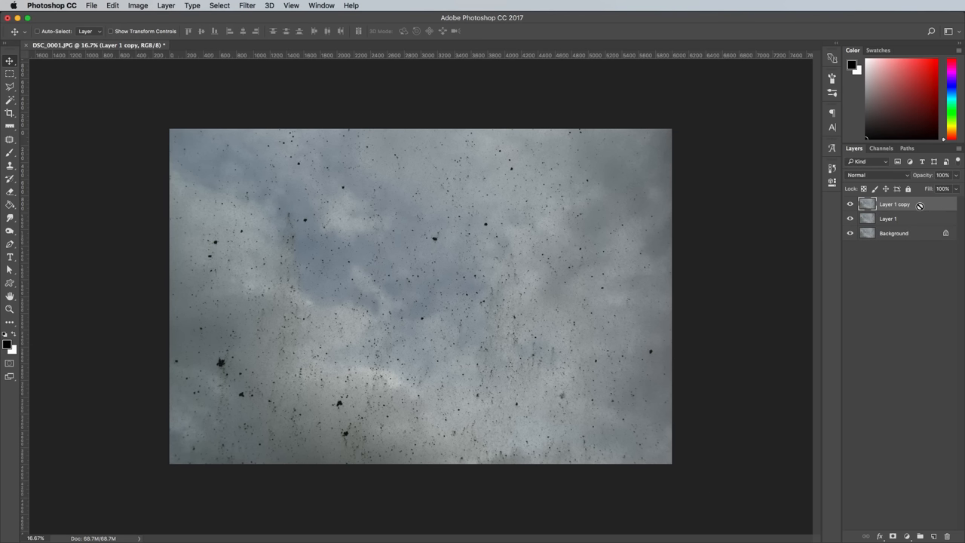
Step: Set the top duplicate of the stone photo to Linear Light blend mode
{"action": "left_click", "coordinate": [887, 219]}
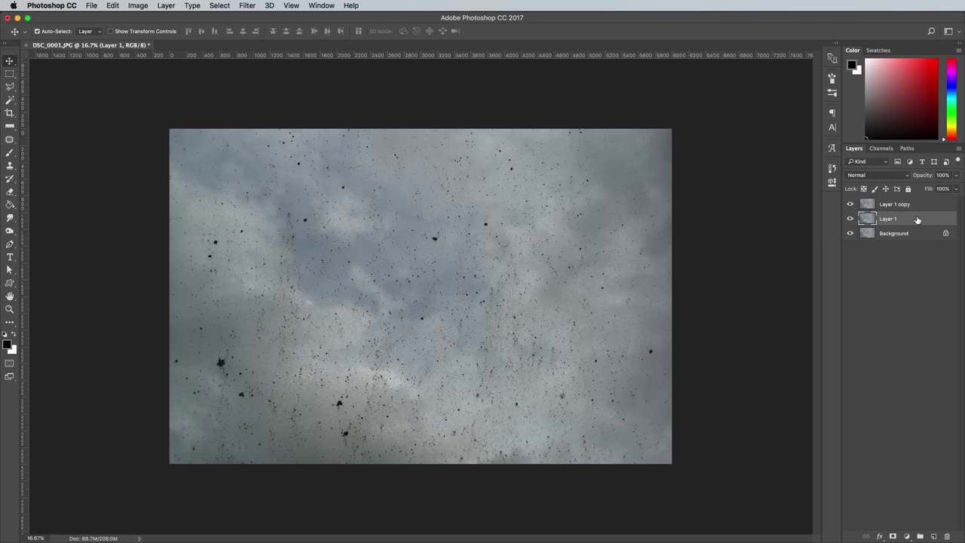
{"action": "left_click", "coordinate": [248, 6]}
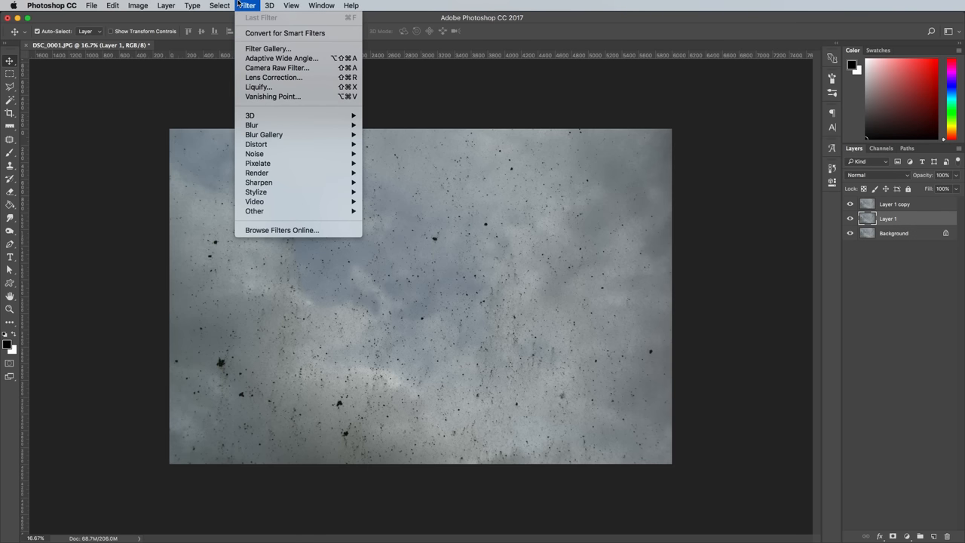
{"action": "mouse_move", "coordinate": [251, 124]}
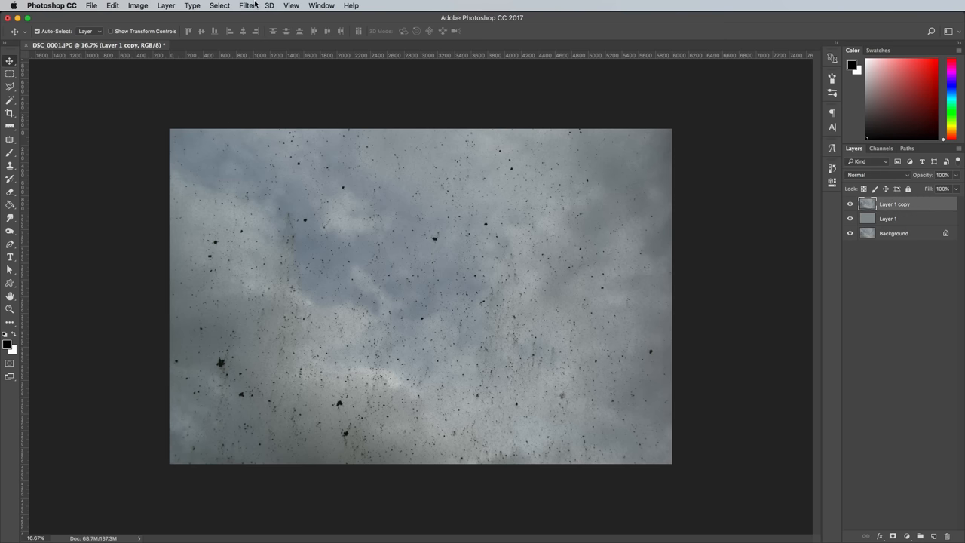
{"action": "left_click", "coordinate": [247, 7]}
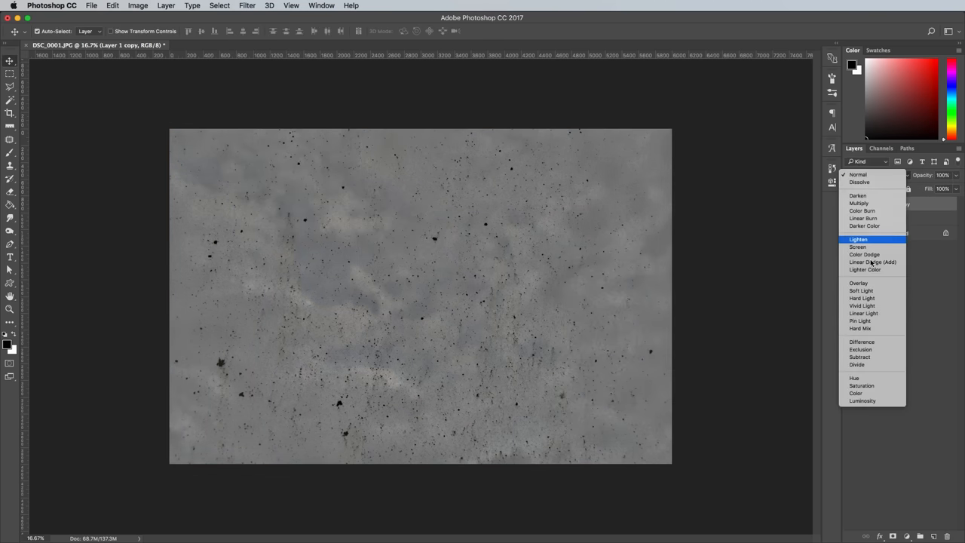
{"action": "left_click", "coordinate": [863, 312]}
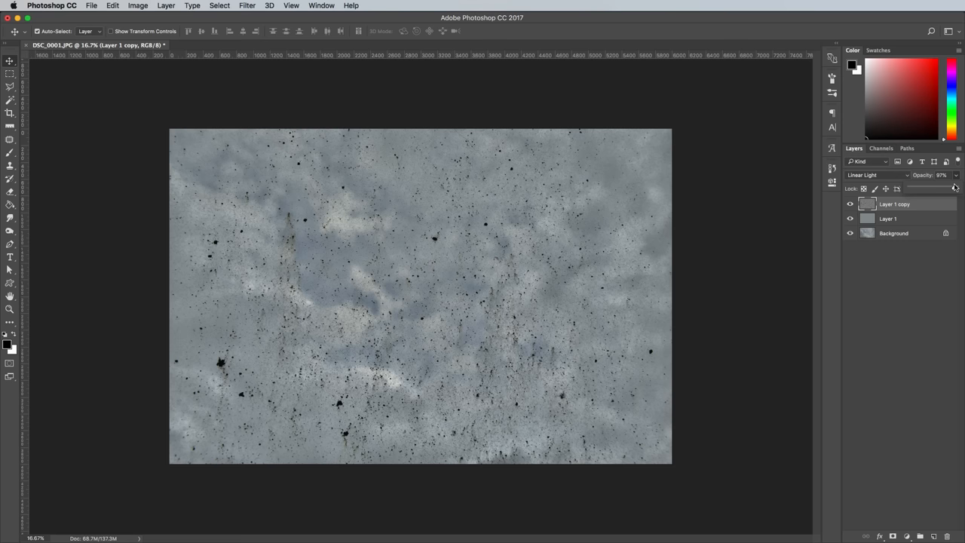
Step: Merge the Linear Light copy down and toggle its visibility to compare with the original
{"action": "left_click", "coordinate": [887, 219]}
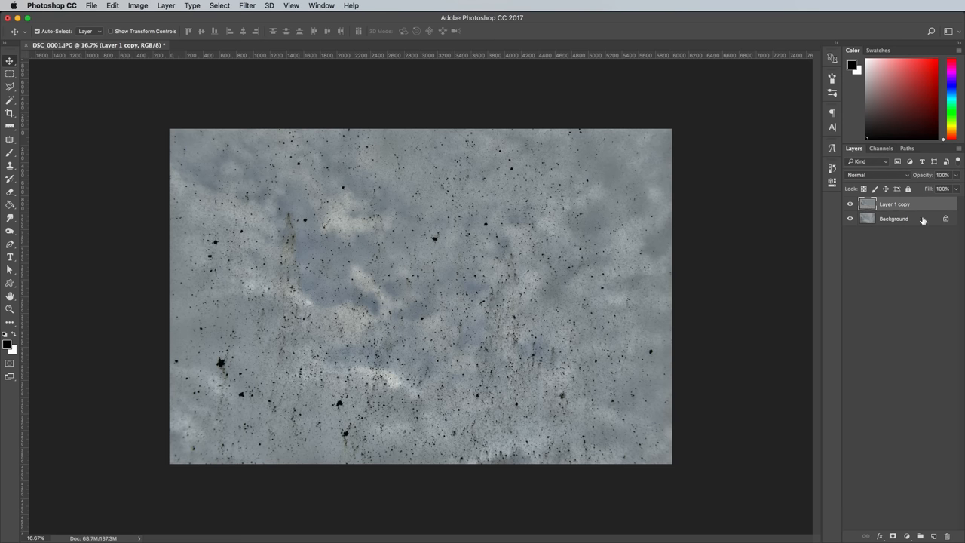
{"action": "left_click", "coordinate": [851, 204]}
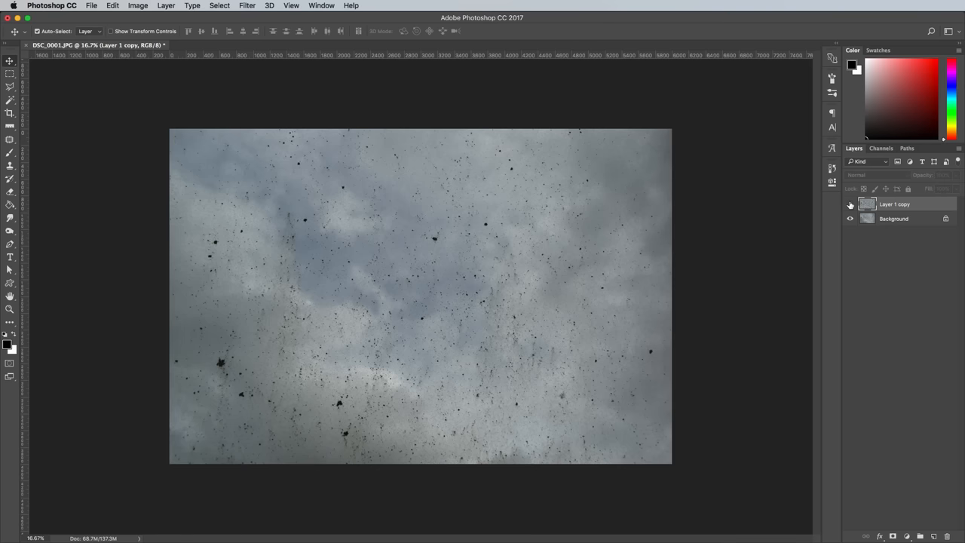
{"action": "left_click", "coordinate": [851, 204]}
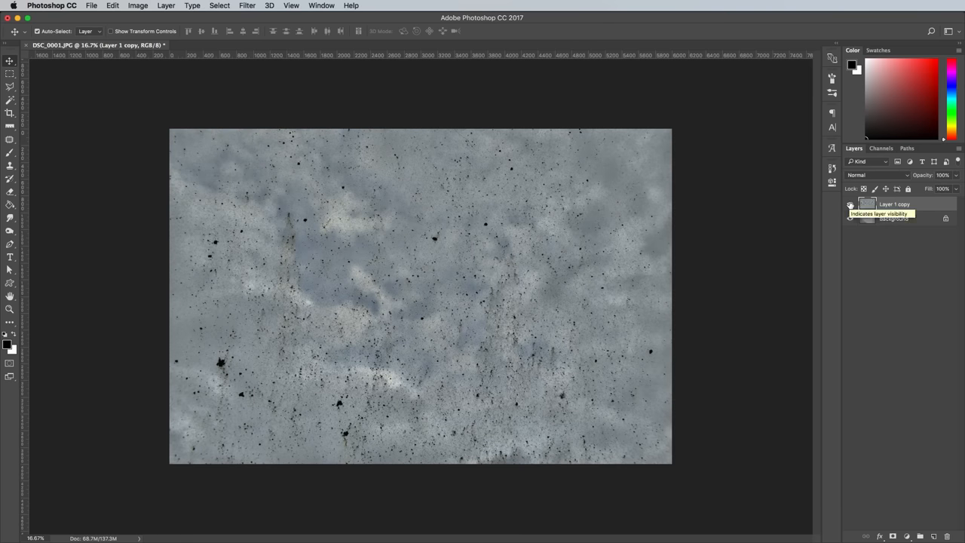
{"action": "mouse_move", "coordinate": [872, 294]}
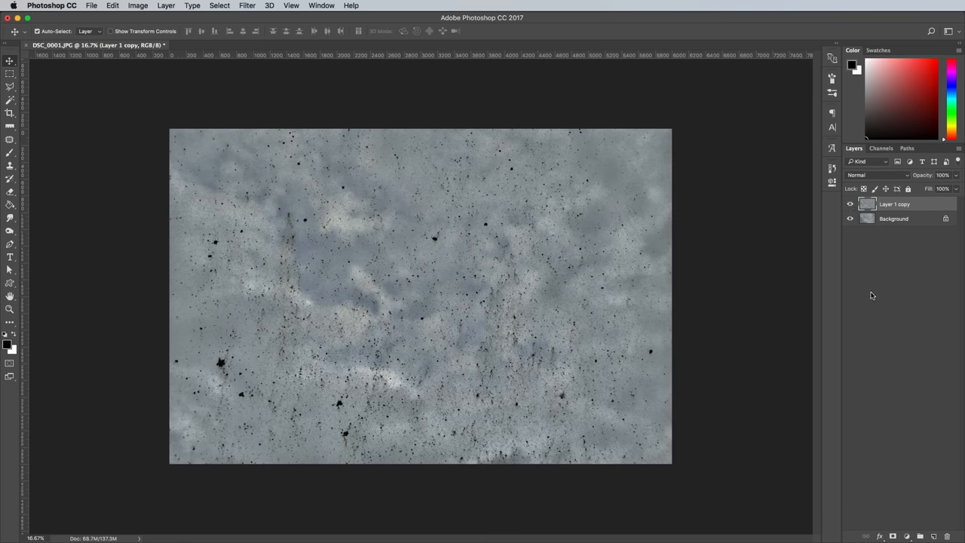
{"action": "mouse_move", "coordinate": [887, 377]}
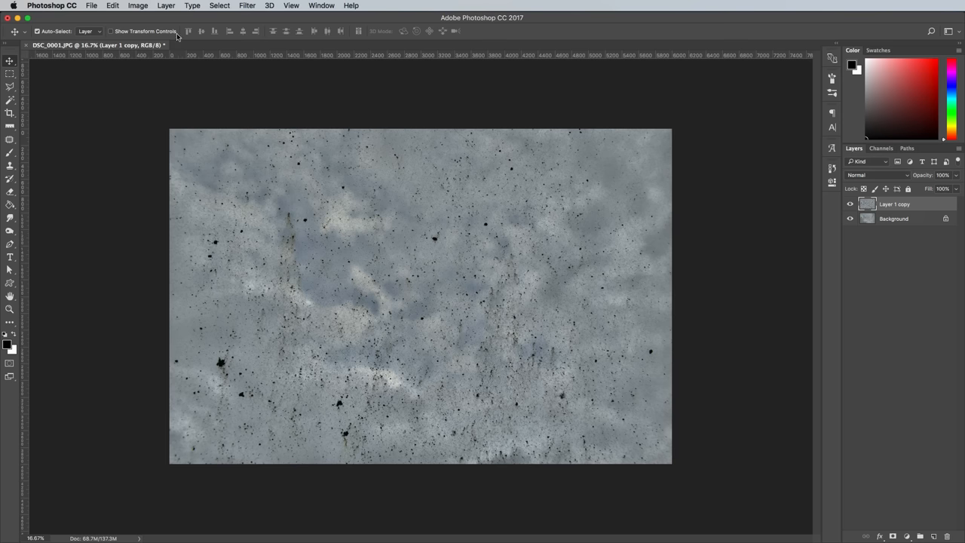
Step: Apply Levels, pulling light tones to white and specks to solid black
{"action": "left_click", "coordinate": [137, 6]}
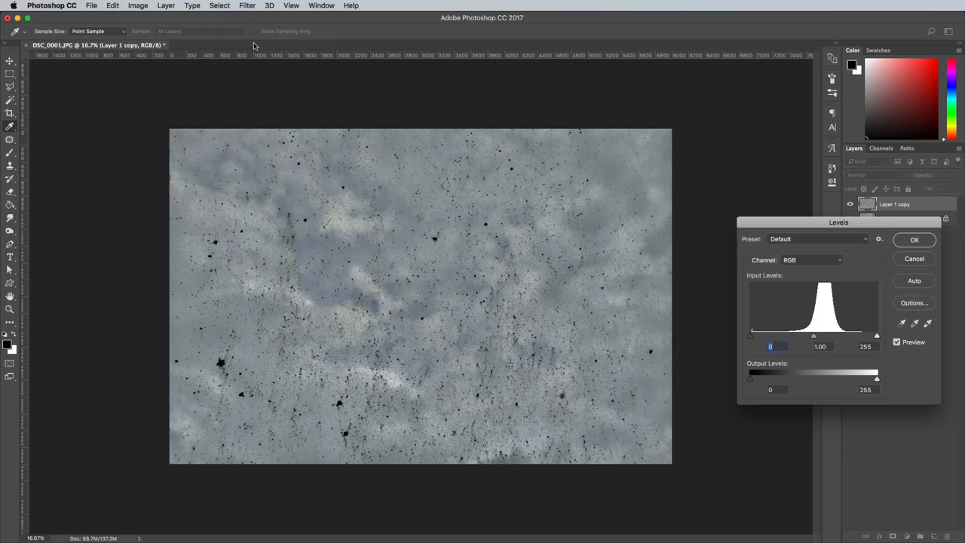
{"action": "left_click_drag", "start_coordinate": [838, 222], "coordinate": [683, 160]}
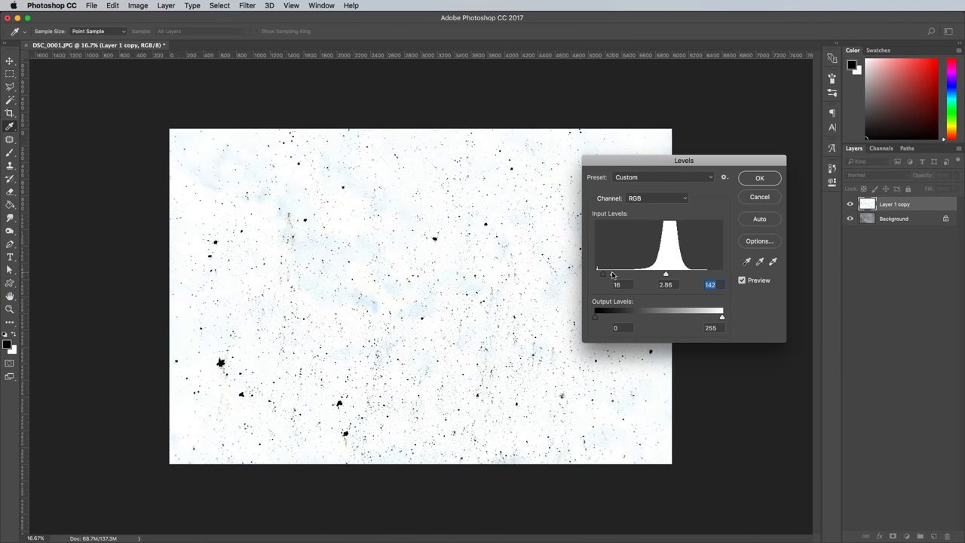
{"action": "left_click_drag", "start_coordinate": [611, 274], "coordinate": [596, 274]}
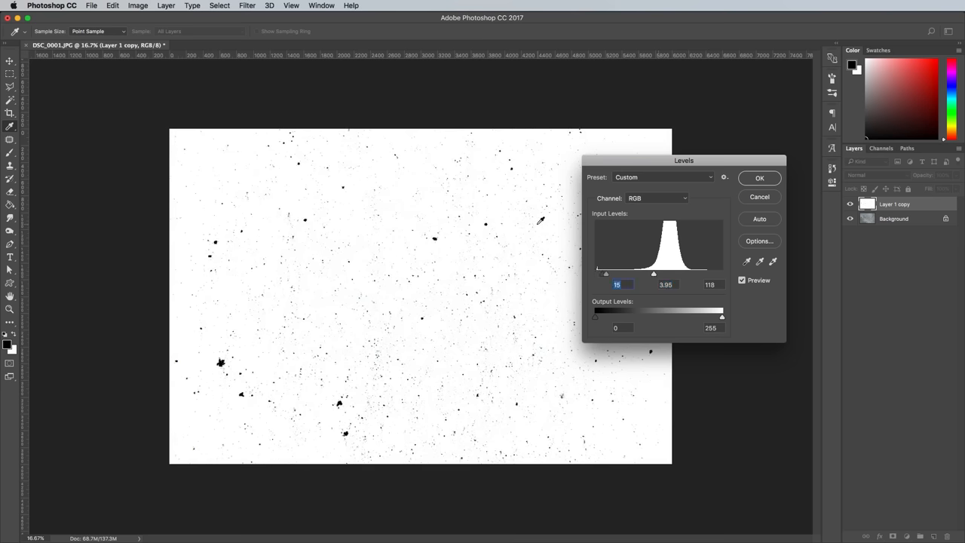
{"action": "left_click", "coordinate": [760, 178]}
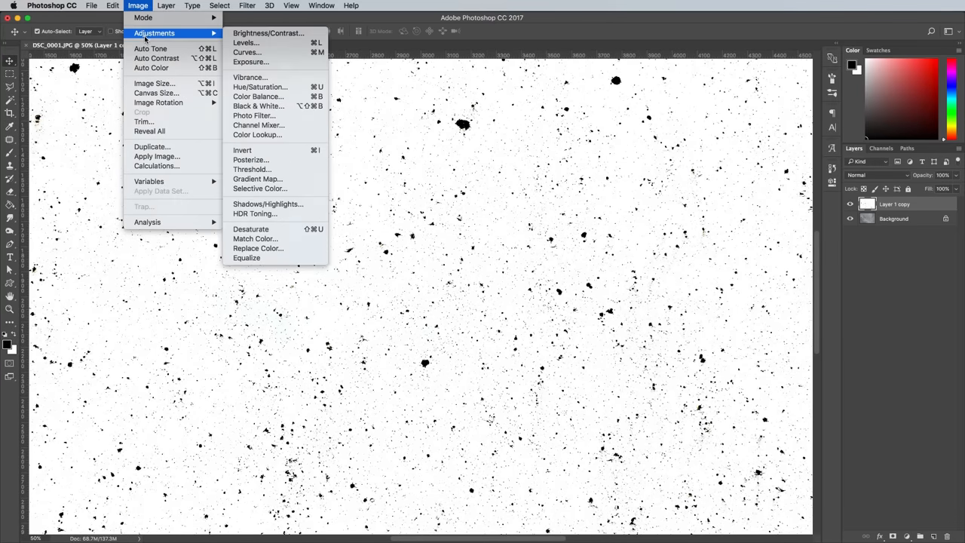
{"action": "mouse_move", "coordinate": [250, 230]}
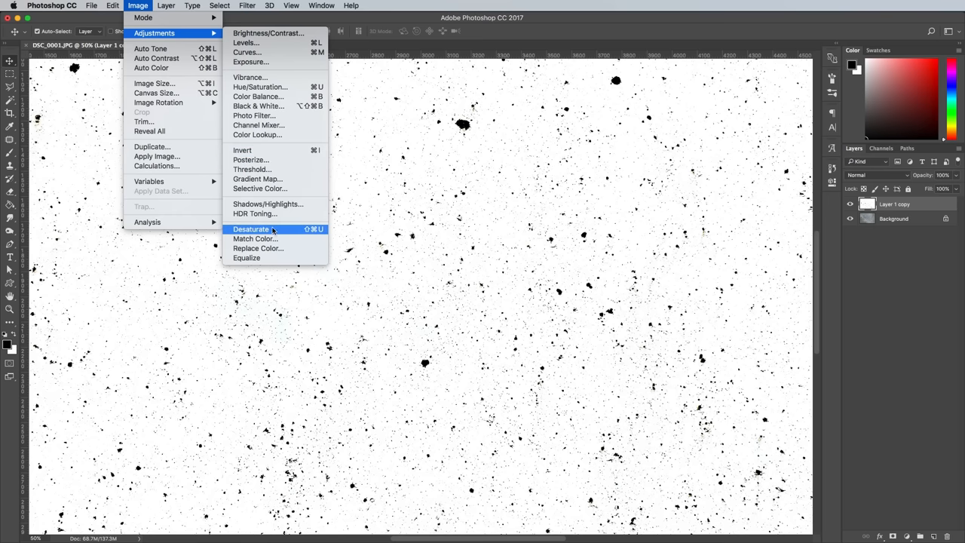
Step: Desaturate the speckle layer and invert it to white specks on black
{"action": "left_click", "coordinate": [250, 229]}
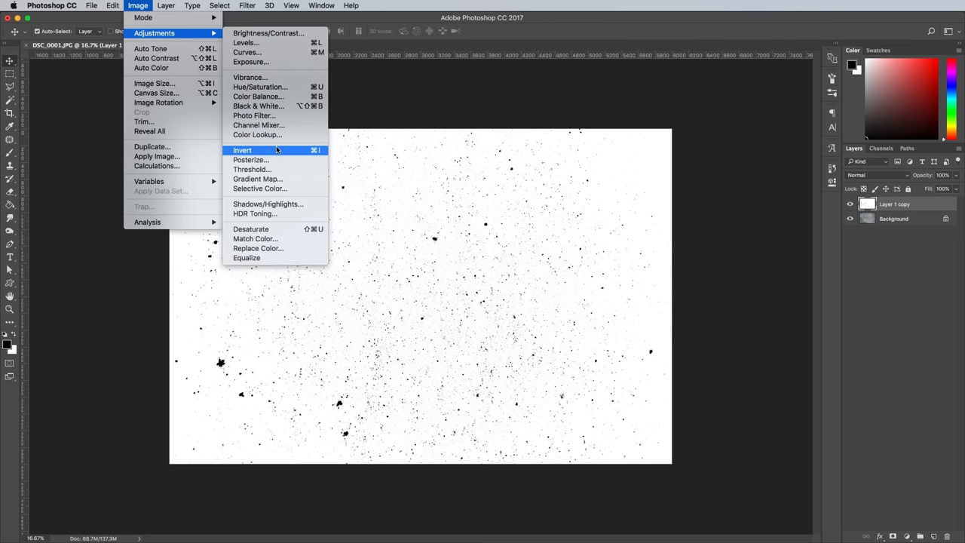
{"action": "left_click", "coordinate": [241, 150]}
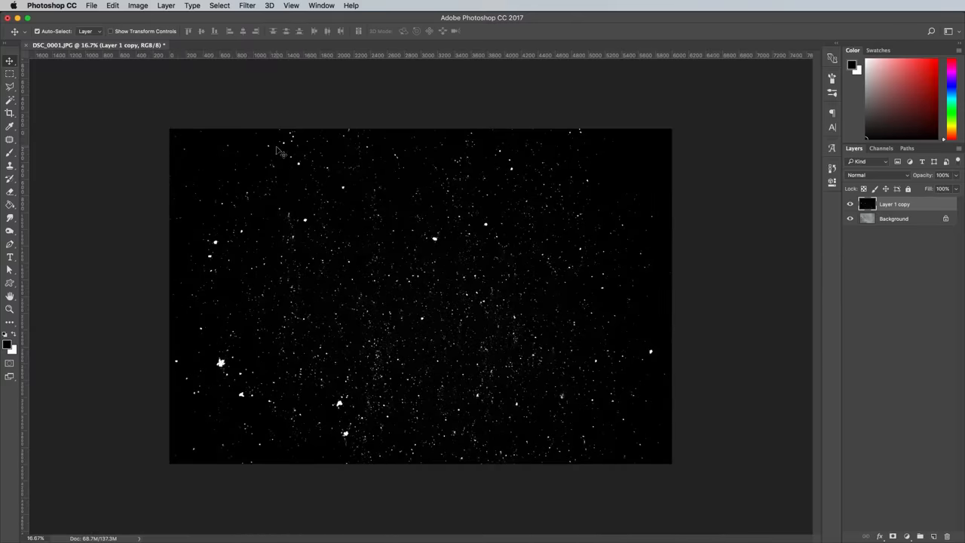
Step: Load the luminosity selection from Channels, put the specks on a new layer and hide Layer 1 copy and Background
{"action": "left_click", "coordinate": [881, 148]}
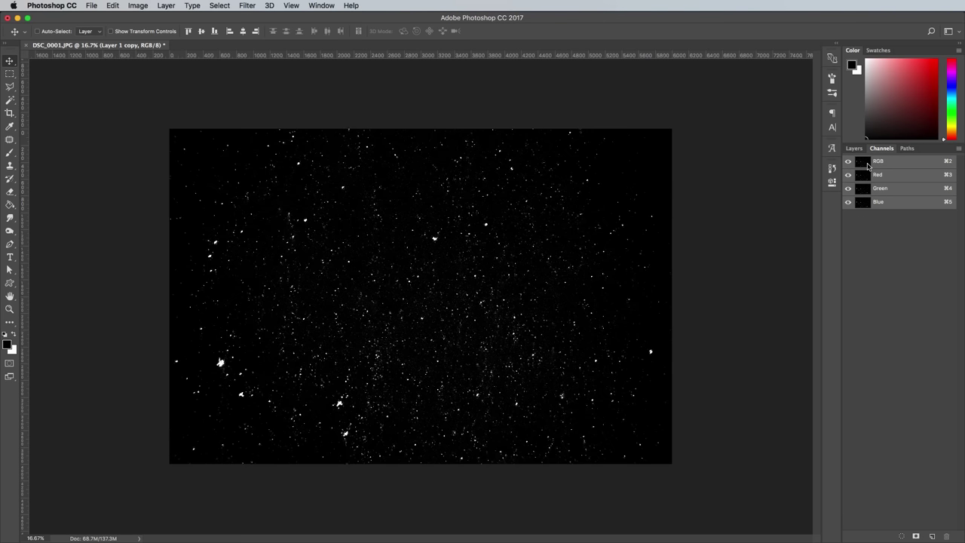
{"action": "left_click", "coordinate": [854, 148]}
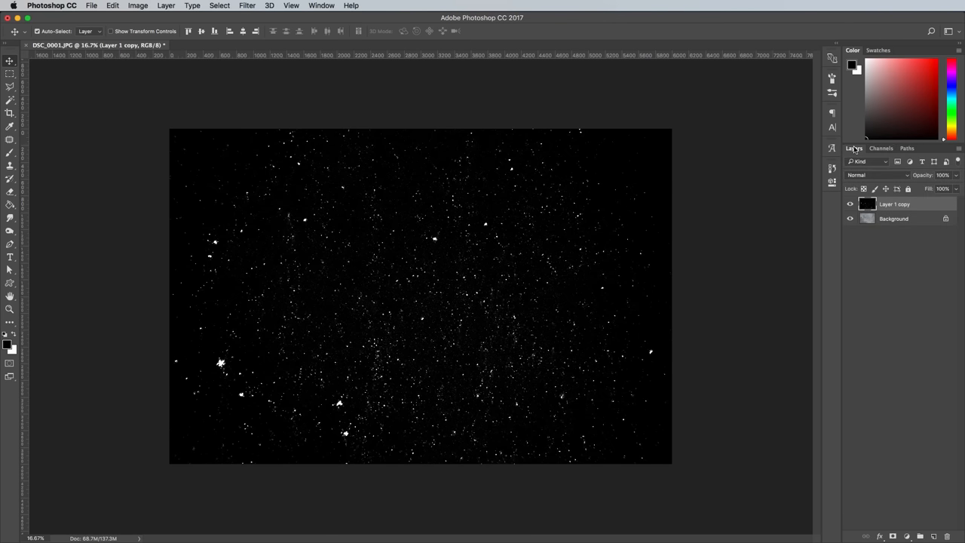
{"action": "left_click", "coordinate": [921, 537]}
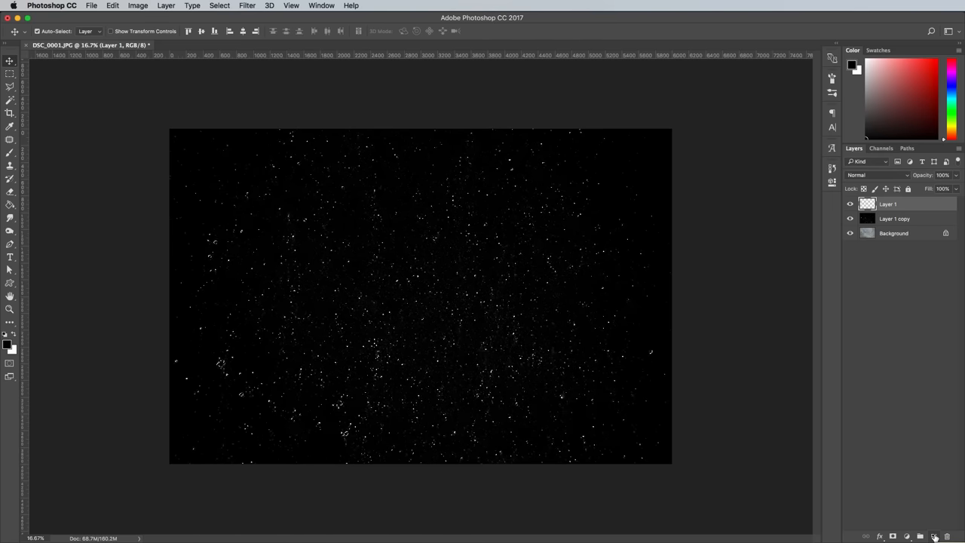
{"action": "left_click", "coordinate": [851, 232]}
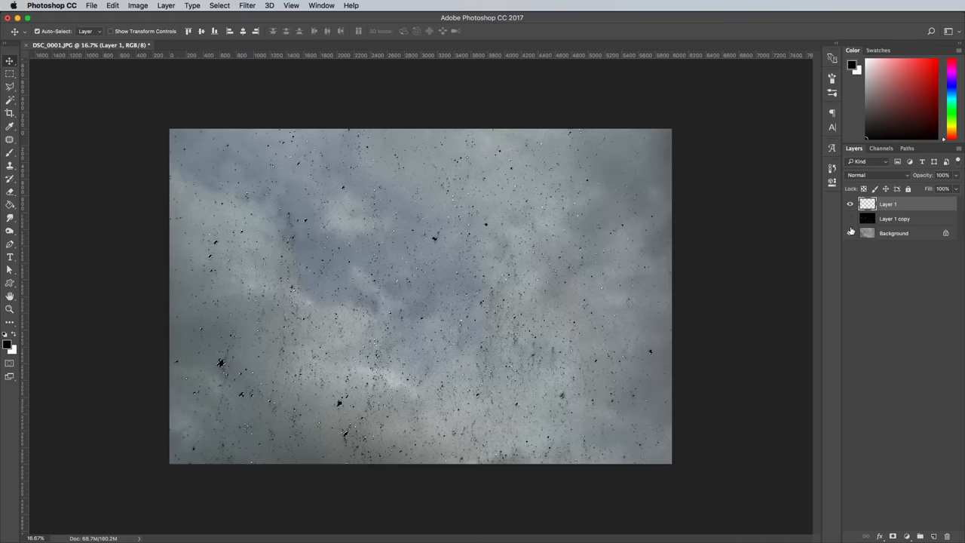
{"action": "left_click", "coordinate": [851, 233]}
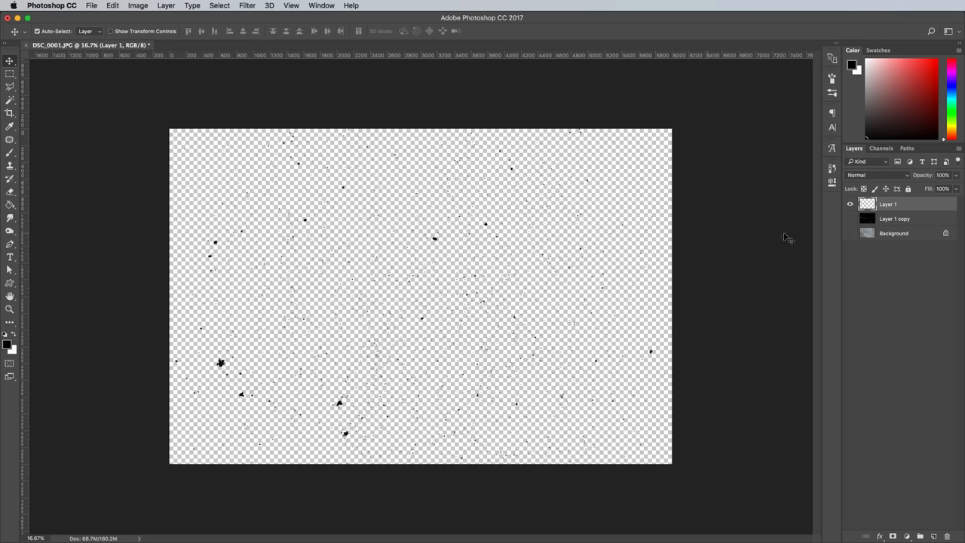
Step: Add a red backing layer beneath the specks, then hide it so only the black specks show
{"action": "left_click", "coordinate": [896, 218]}
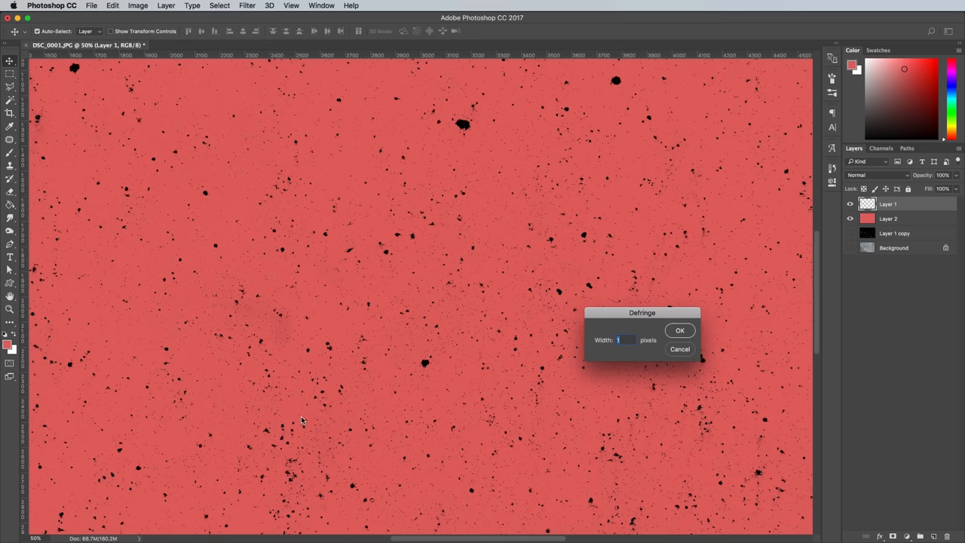
{"action": "left_click", "coordinate": [679, 330]}
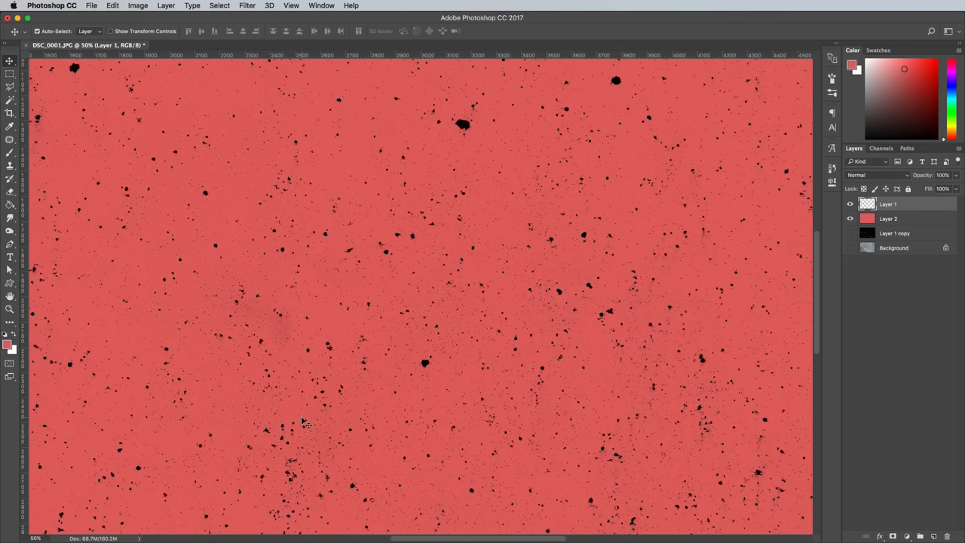
{"action": "left_click", "coordinate": [851, 218]}
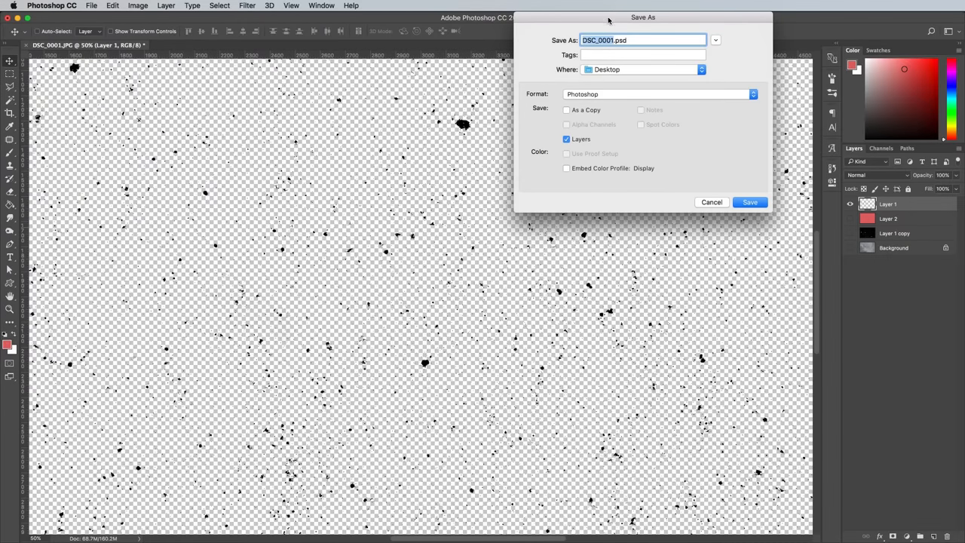
Step: Choose the output file format for the speckle image in the Save As dialog
{"action": "left_click", "coordinate": [660, 93]}
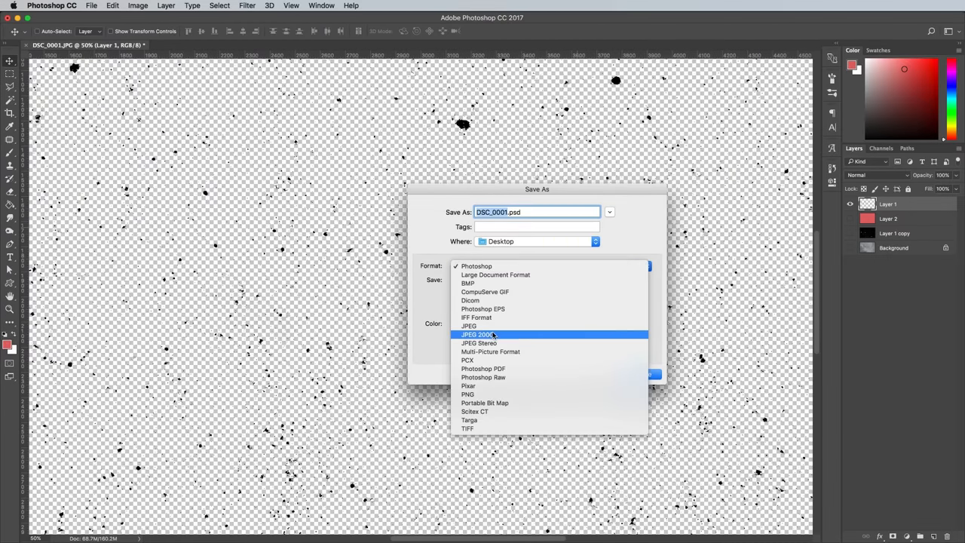
{"action": "left_click", "coordinate": [467, 395]}
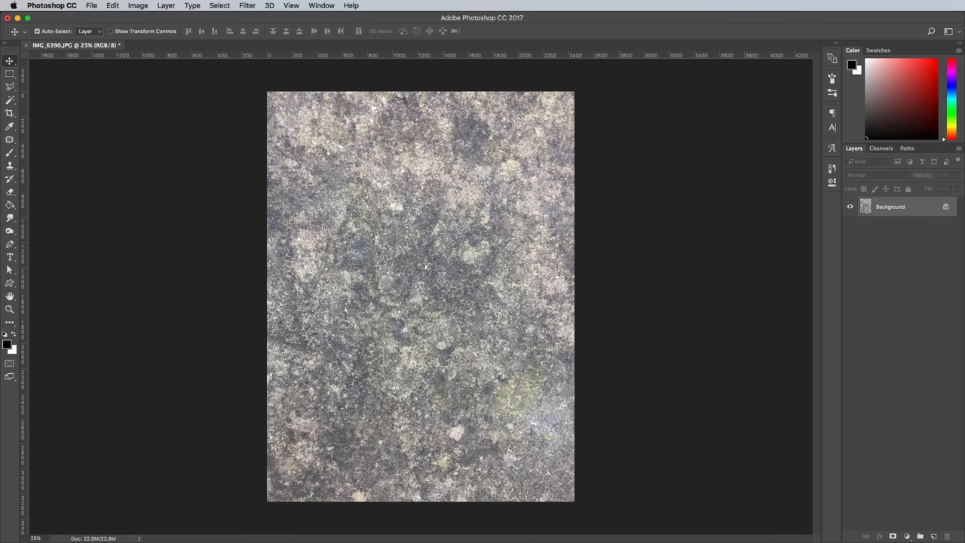
Step: Duplicate the stone layer, High Pass the copy, blend it in Linear Light and merge down
{"action": "left_click", "coordinate": [920, 535]}
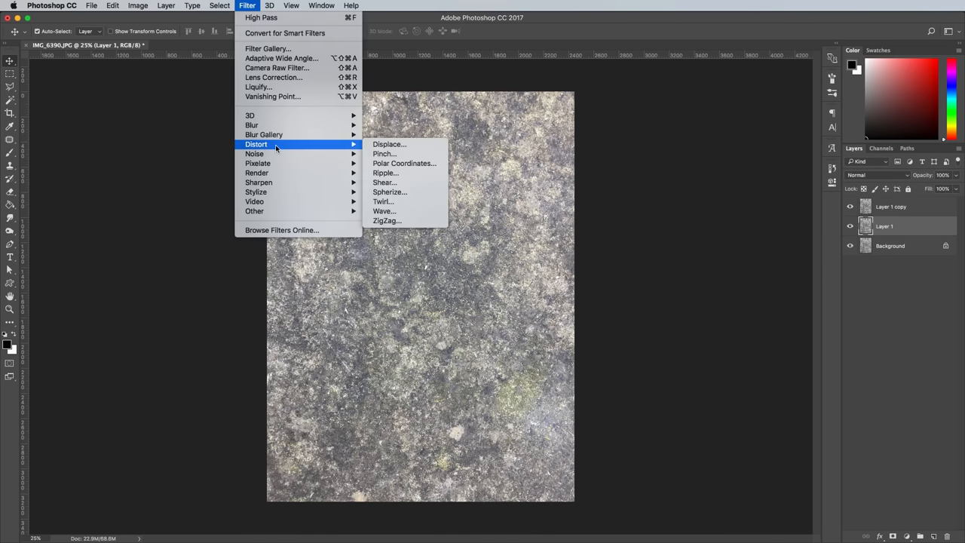
{"action": "left_click", "coordinate": [381, 128]}
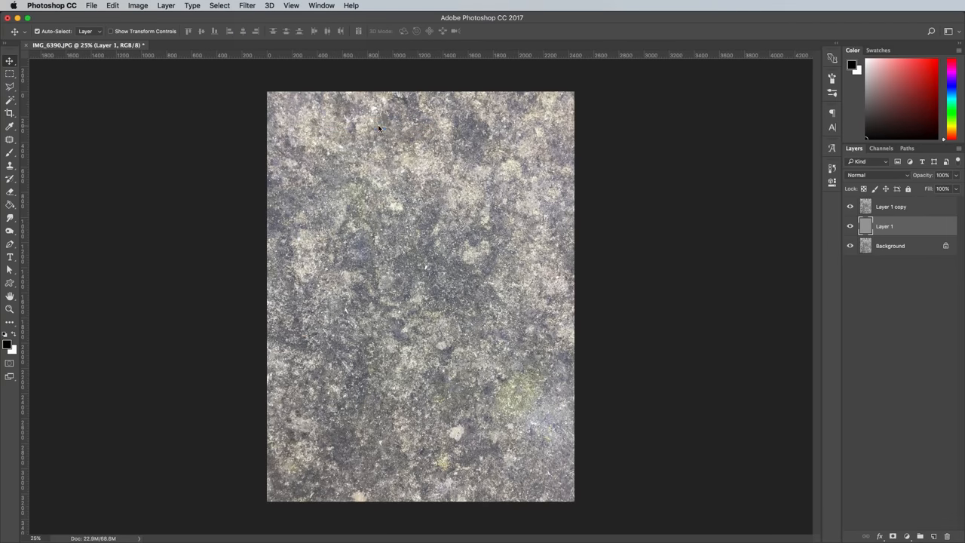
{"action": "left_click", "coordinate": [890, 205]}
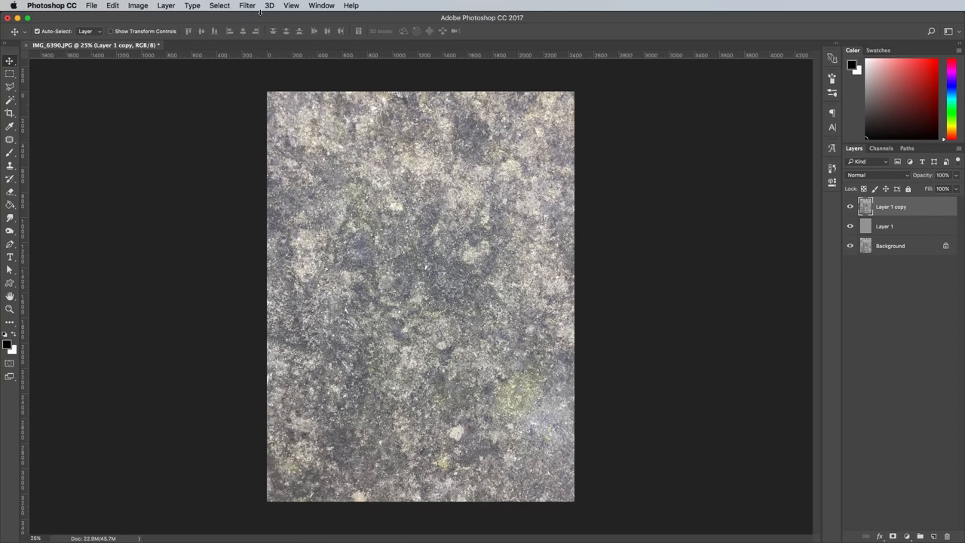
{"action": "left_click", "coordinate": [247, 6]}
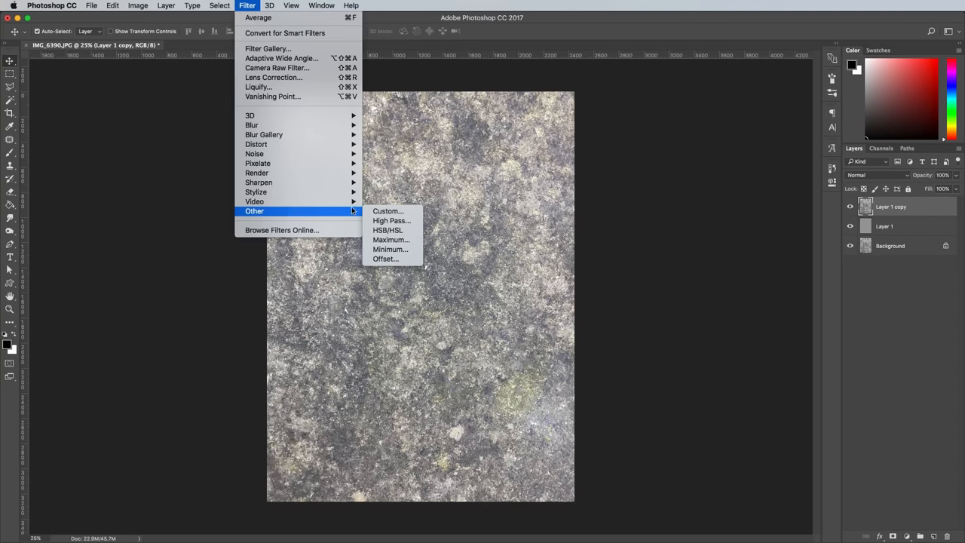
{"action": "left_click", "coordinate": [388, 221]}
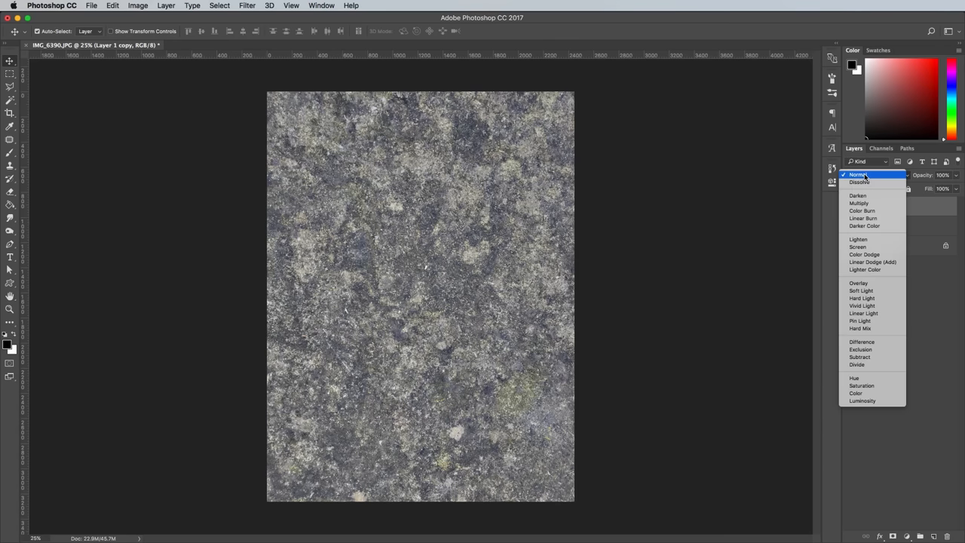
{"action": "left_click", "coordinate": [862, 312]}
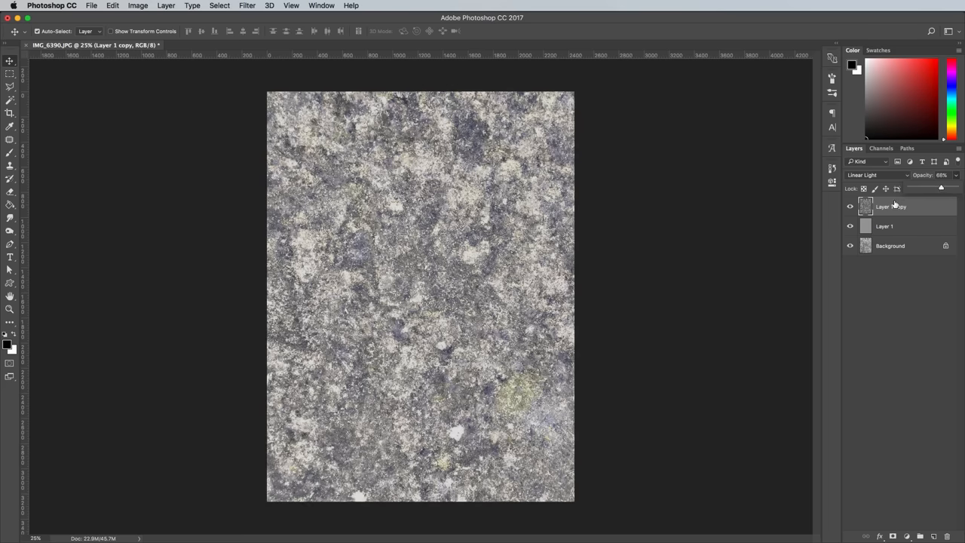
{"action": "left_click", "coordinate": [884, 226]}
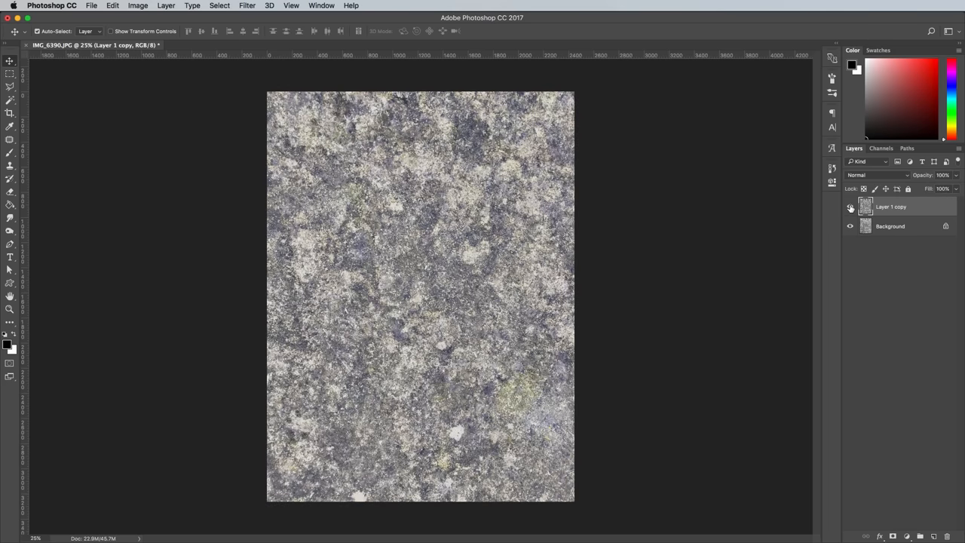
{"action": "left_click", "coordinate": [851, 207]}
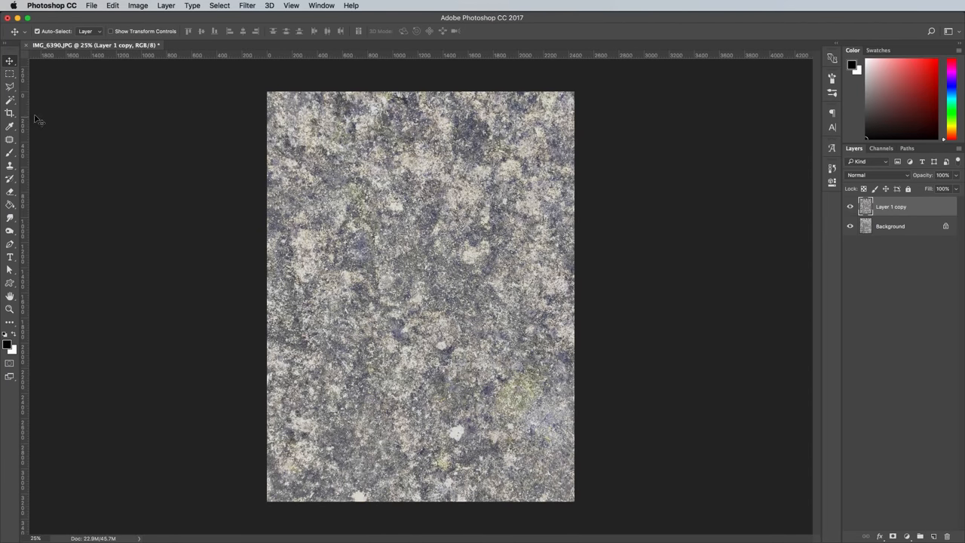
Step: Crop the stone texture square and resize it to 2400 by 2400 pixels
{"action": "left_click", "coordinate": [9, 113]}
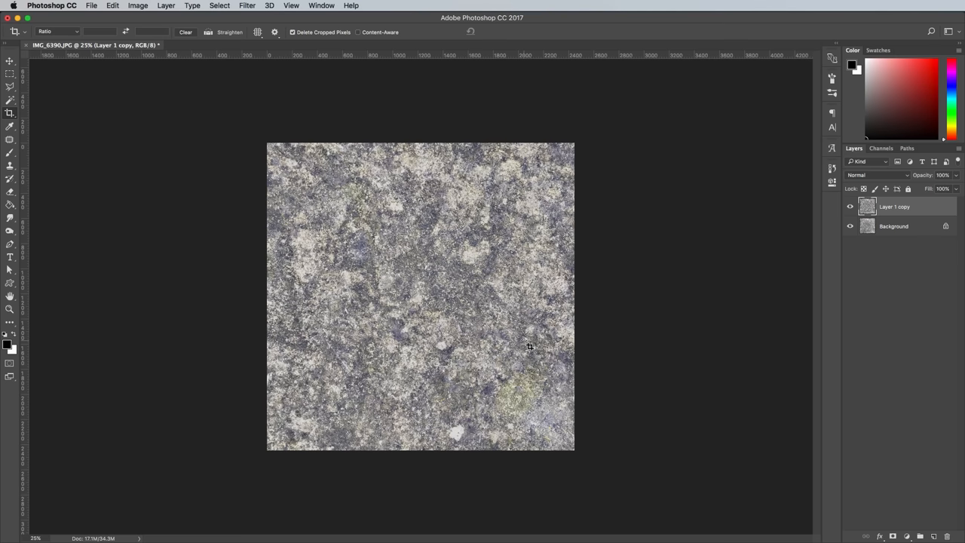
{"action": "left_click", "coordinate": [139, 6]}
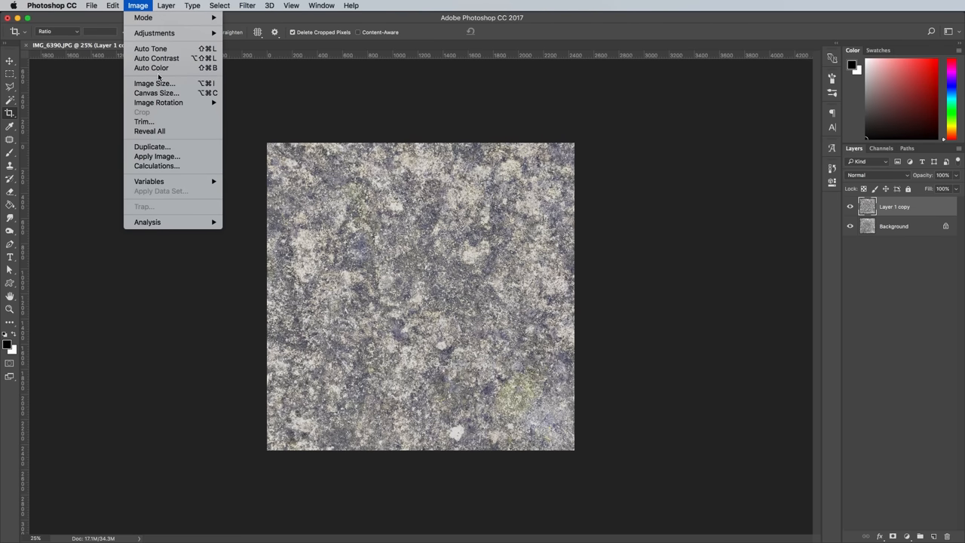
{"action": "left_click", "coordinate": [154, 83]}
{"action": "type", "text": "2400"}
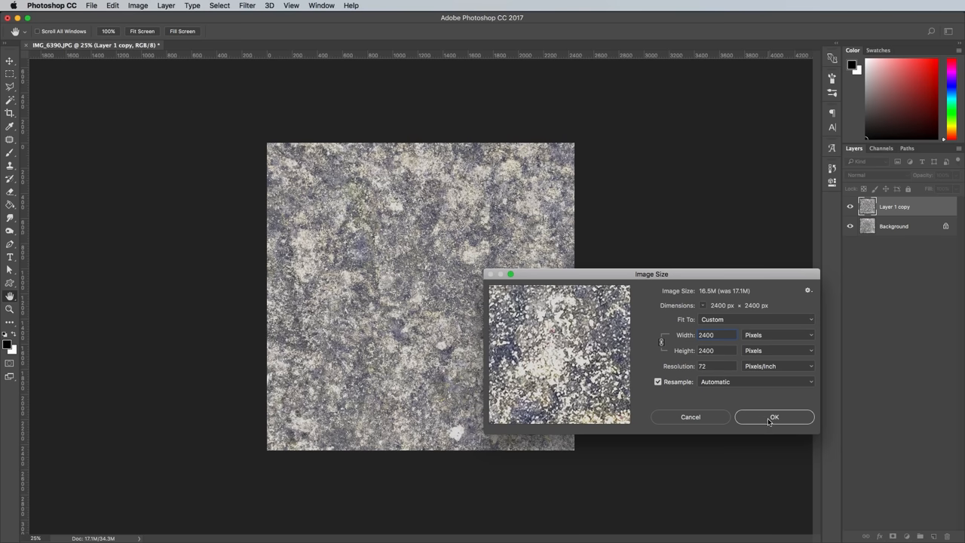
{"action": "left_click", "coordinate": [774, 416]}
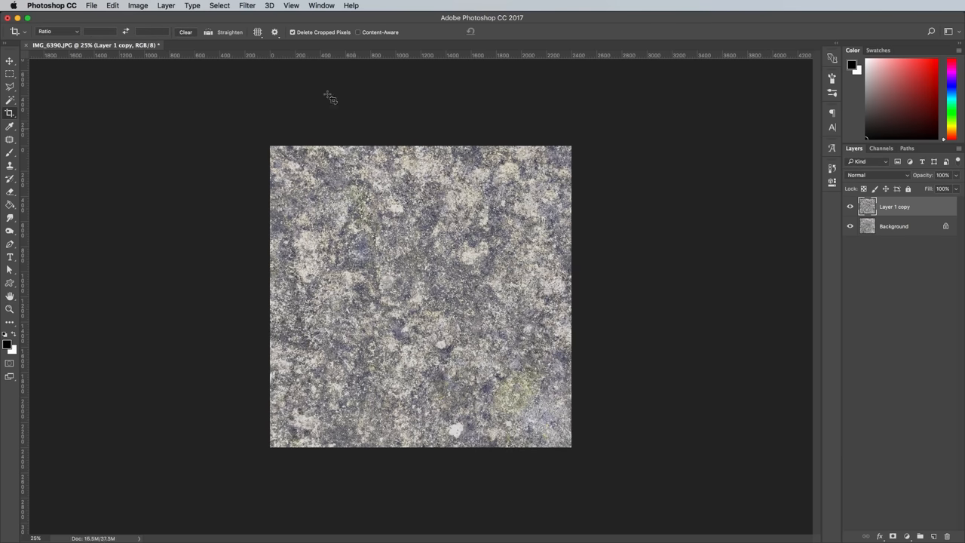
Step: Offset the texture 1200 pixels horizontally and vertically with Wrap Around
{"action": "left_click", "coordinate": [247, 6]}
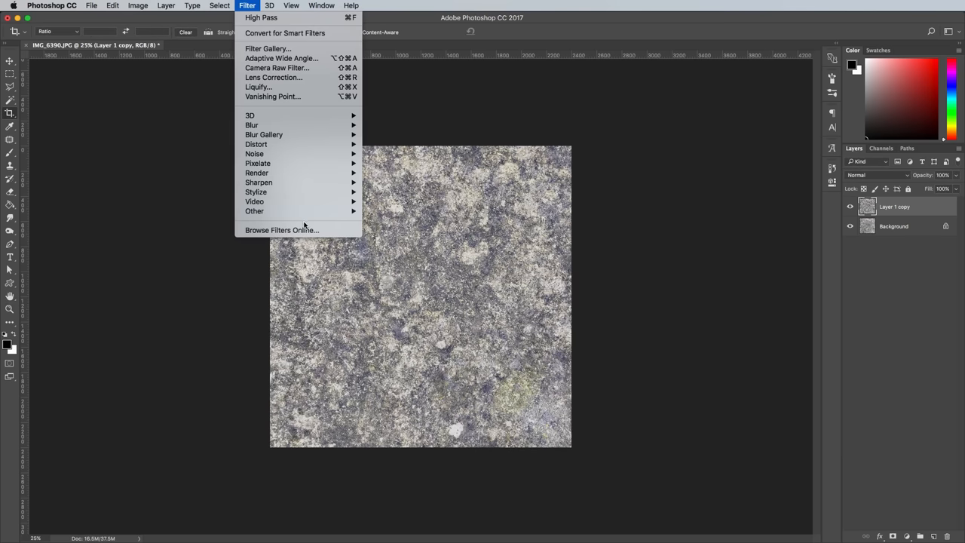
{"action": "mouse_move", "coordinate": [253, 211]}
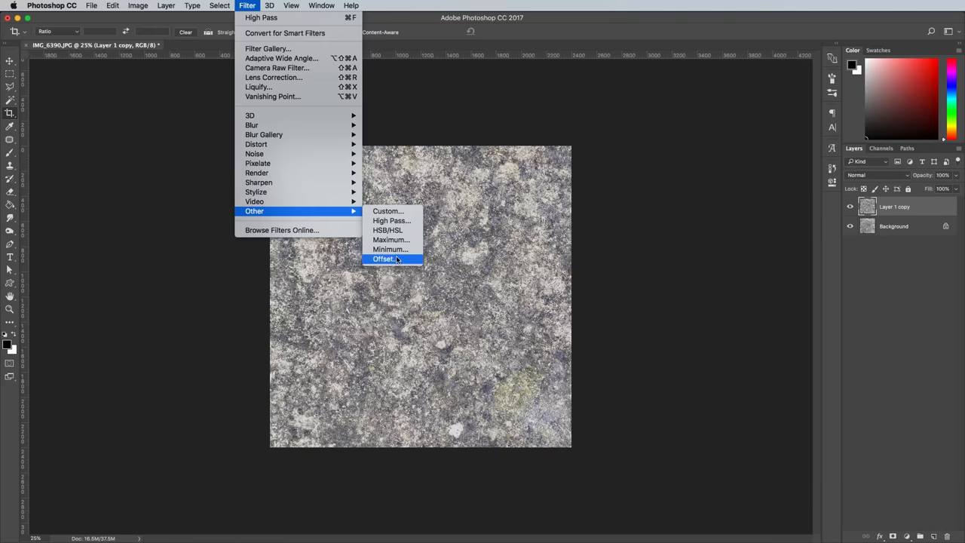
{"action": "left_click", "coordinate": [384, 259]}
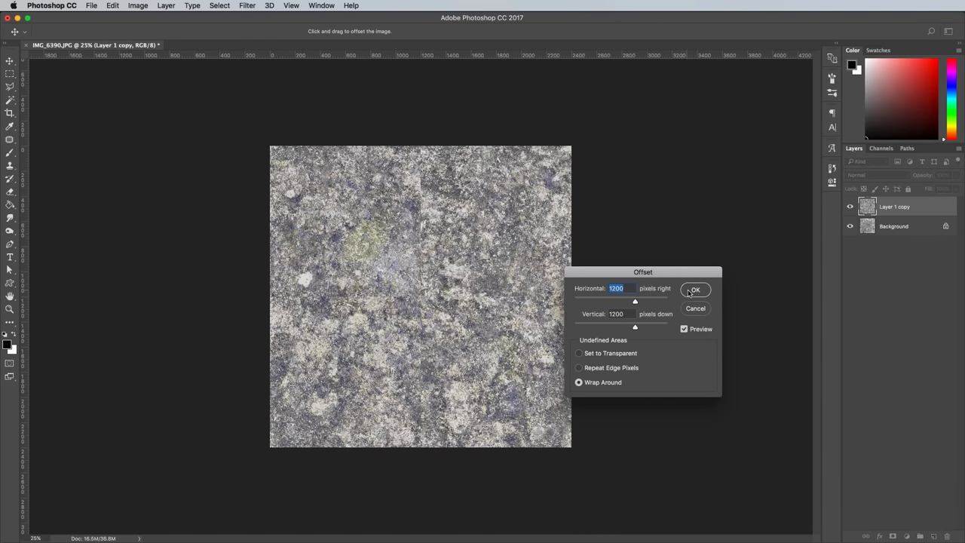
{"action": "left_click", "coordinate": [694, 290]}
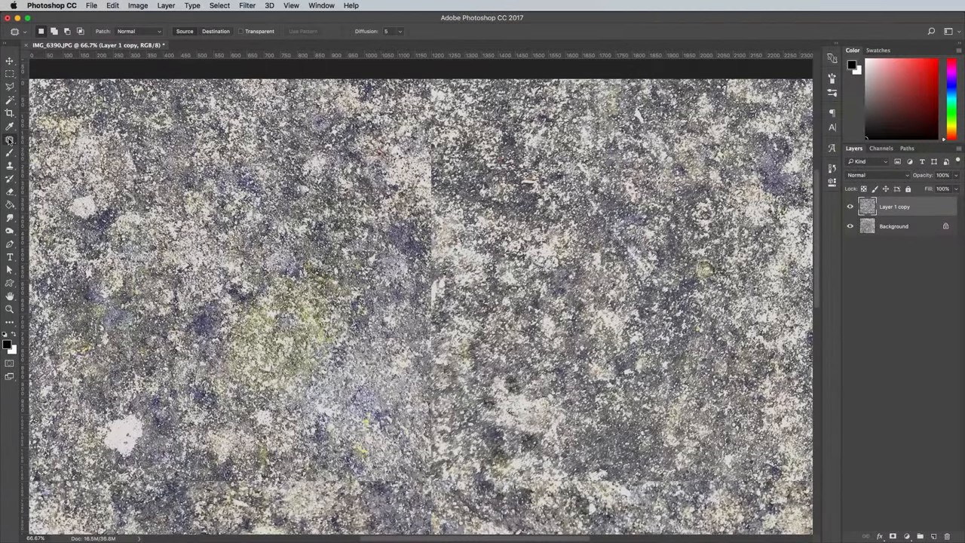
Step: Patch over the central seam lines with nearby stone texture
{"action": "left_click", "coordinate": [285, 30]}
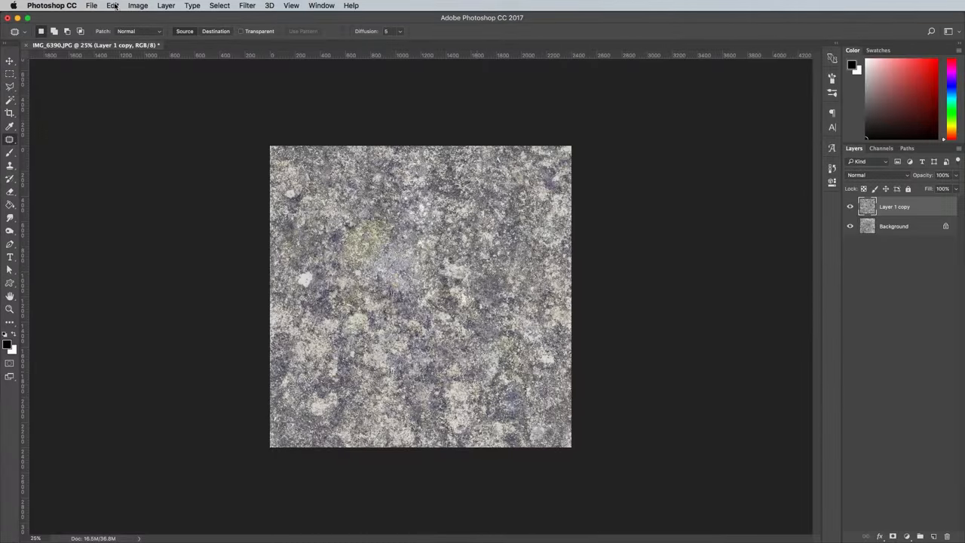
Step: Define the stone tile as a pattern and fill a new document with it via the Paint Bucket
{"action": "left_click", "coordinate": [111, 6]}
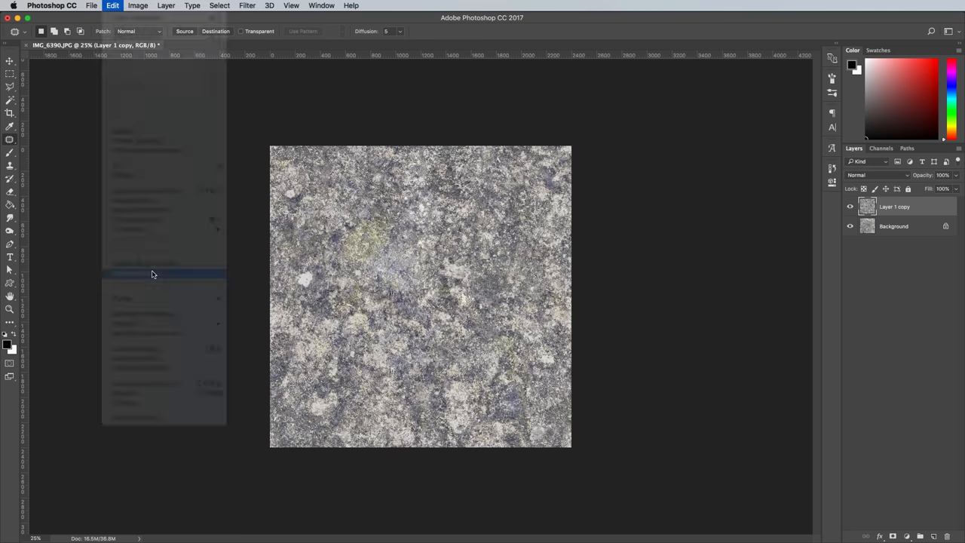
{"action": "left_click", "coordinate": [90, 6]}
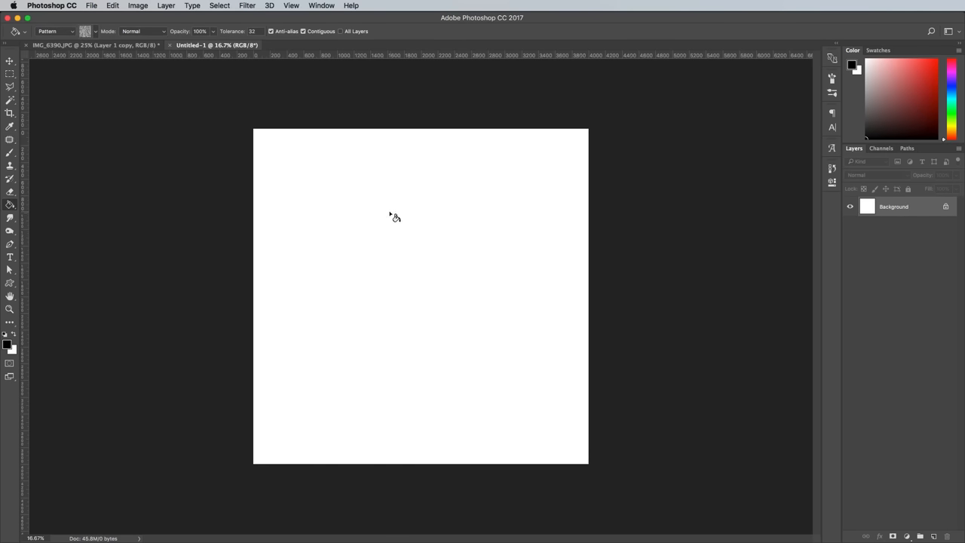
{"action": "left_click", "coordinate": [392, 217]}
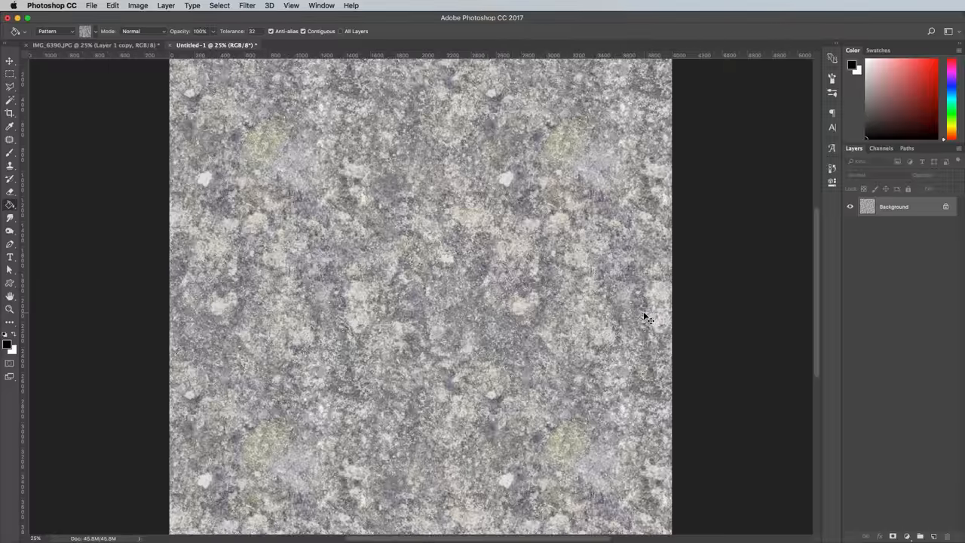
{"action": "left_click", "coordinate": [291, 6]}
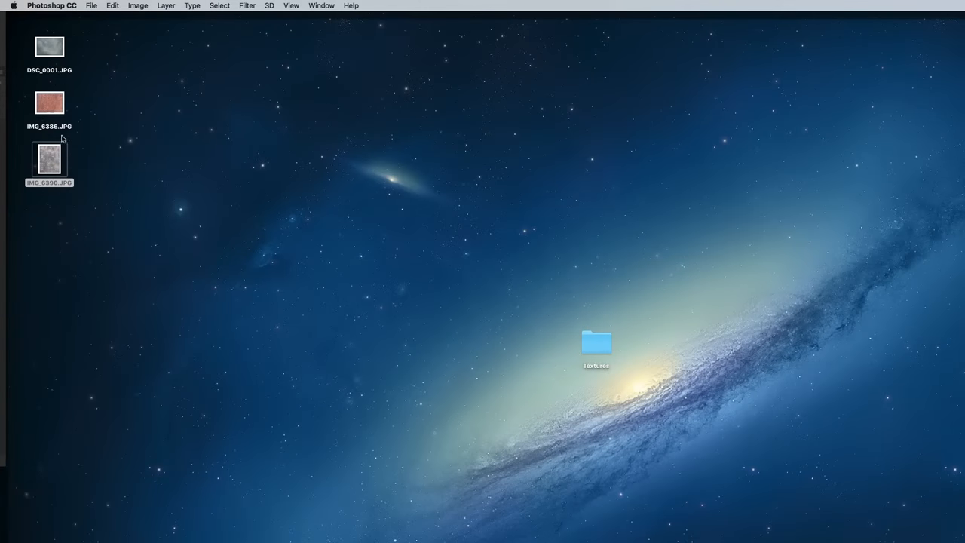
Step: Open the rust photo and crop away the bottom strip so only rusty metal remains
{"action": "double_click", "coordinate": [49, 102]}
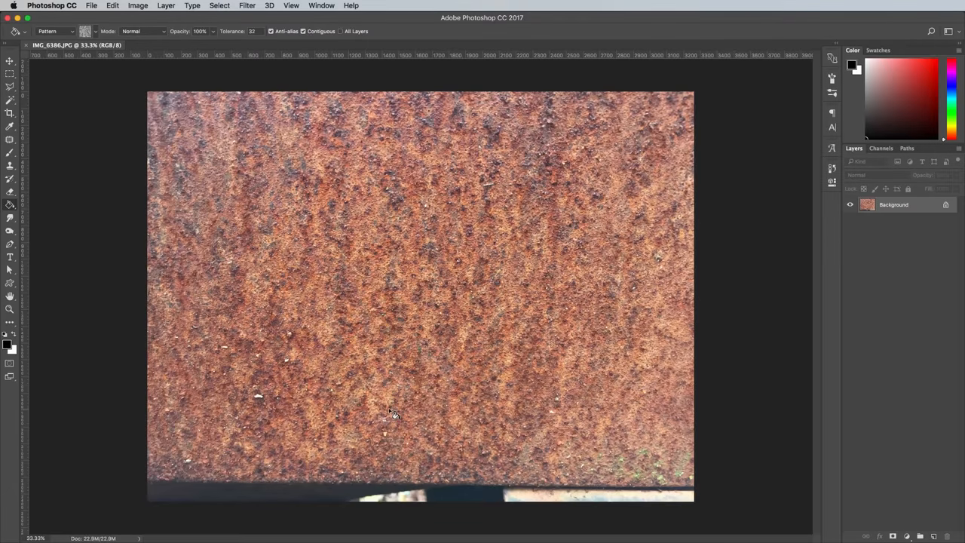
{"action": "left_click", "coordinate": [10, 113]}
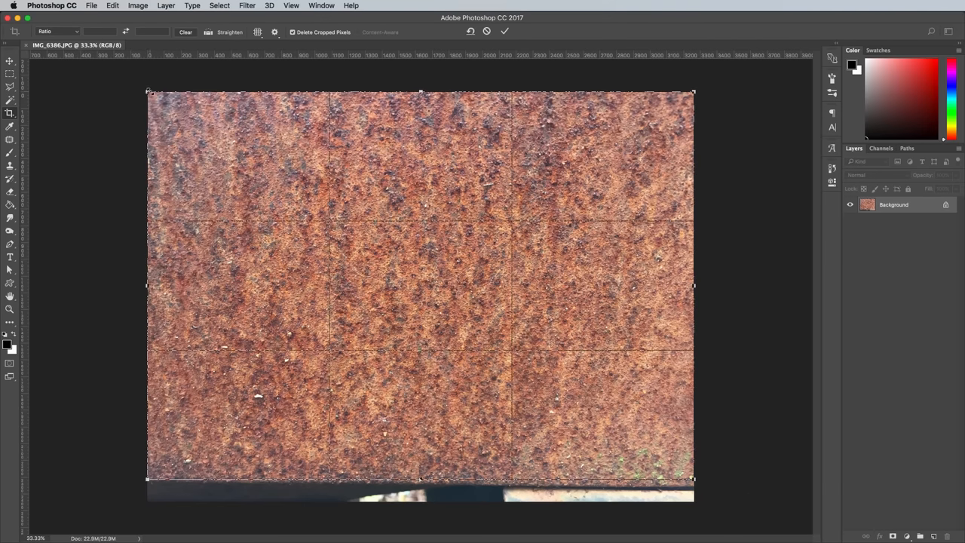
{"action": "left_click_drag", "start_coordinate": [148, 90], "coordinate": [256, 166]}
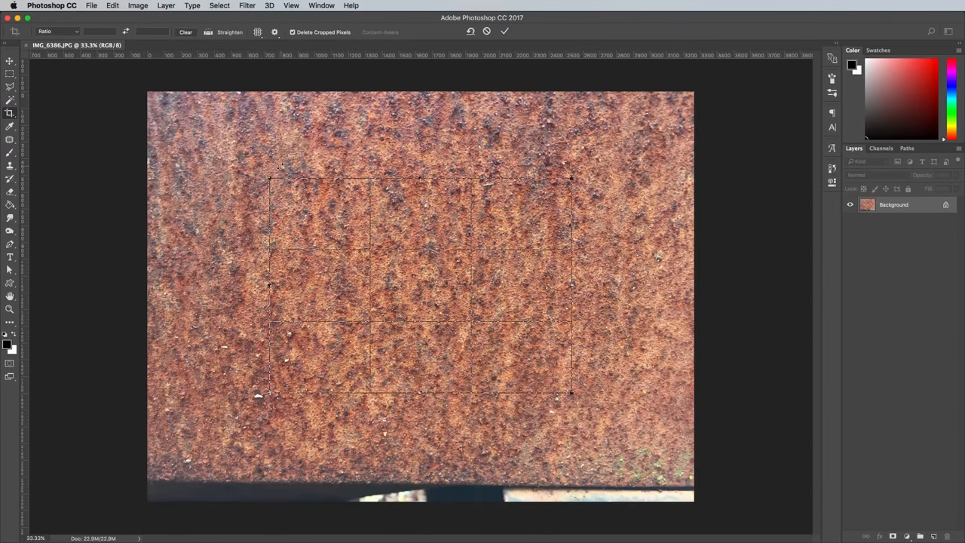
{"action": "left_click", "coordinate": [504, 32]}
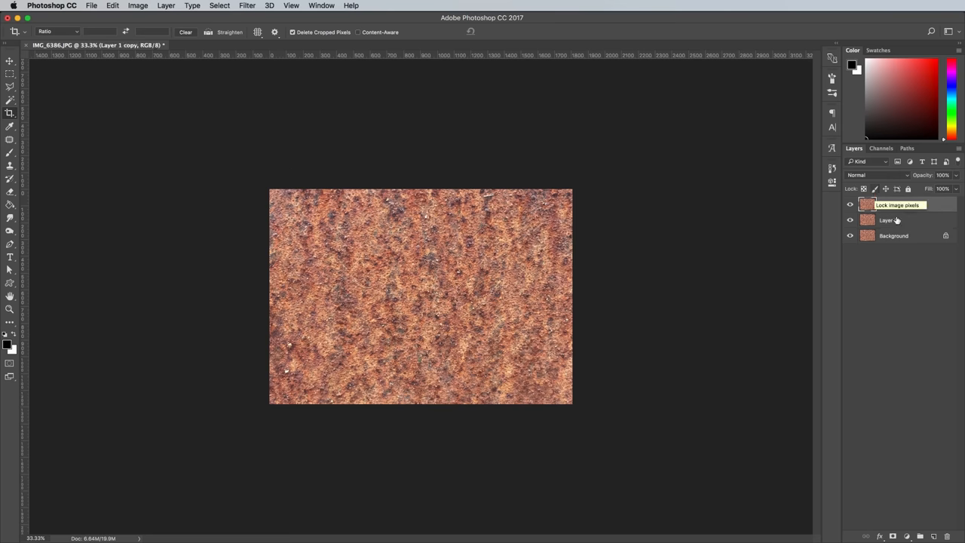
Step: Apply High Pass then a pushed-together Levels adjustment for black specks on white
{"action": "left_click", "coordinate": [247, 6]}
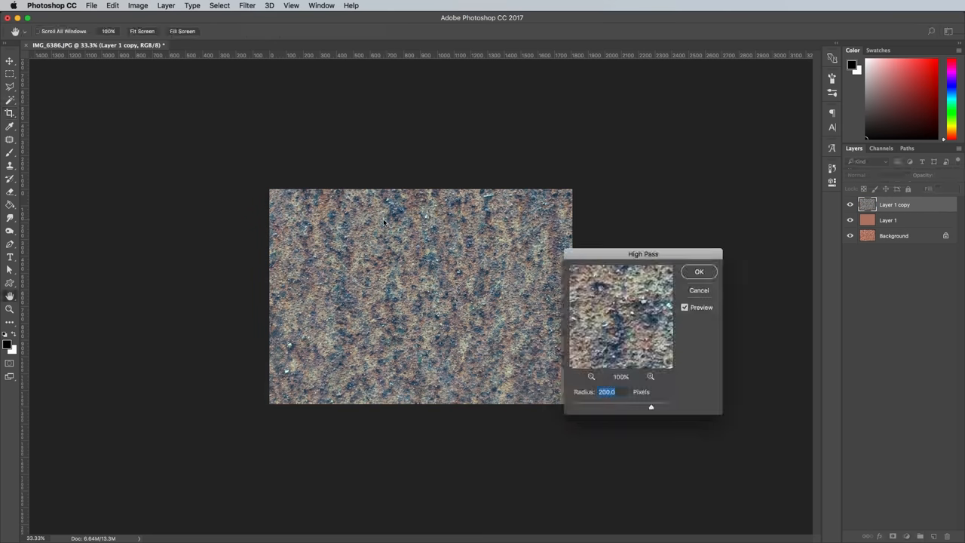
{"action": "left_click", "coordinate": [698, 271]}
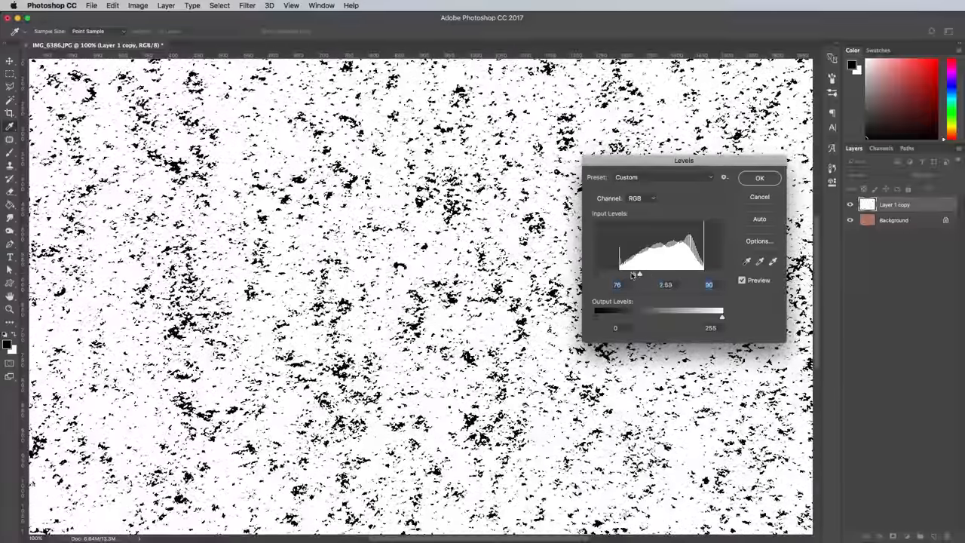
{"action": "left_click", "coordinate": [761, 178]}
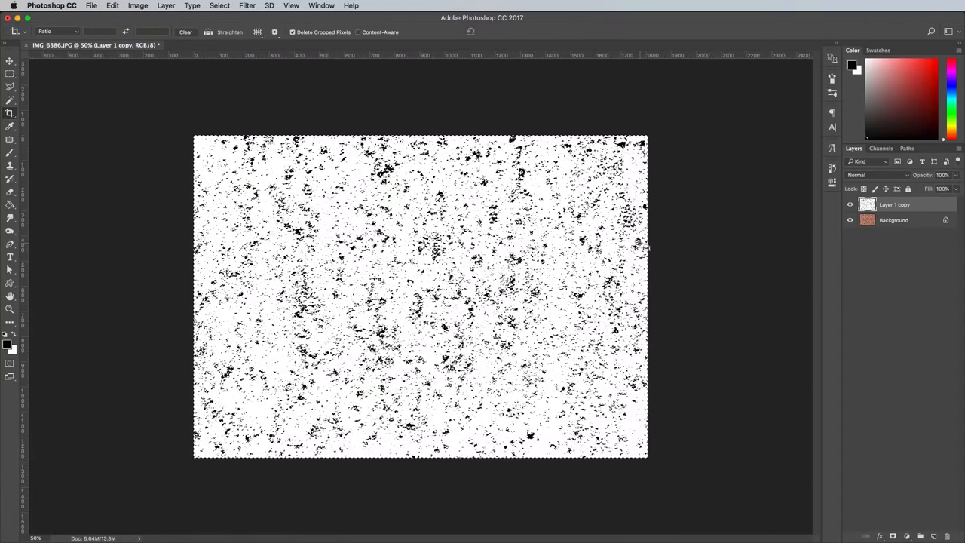
{"action": "mouse_move", "coordinate": [453, 477]}
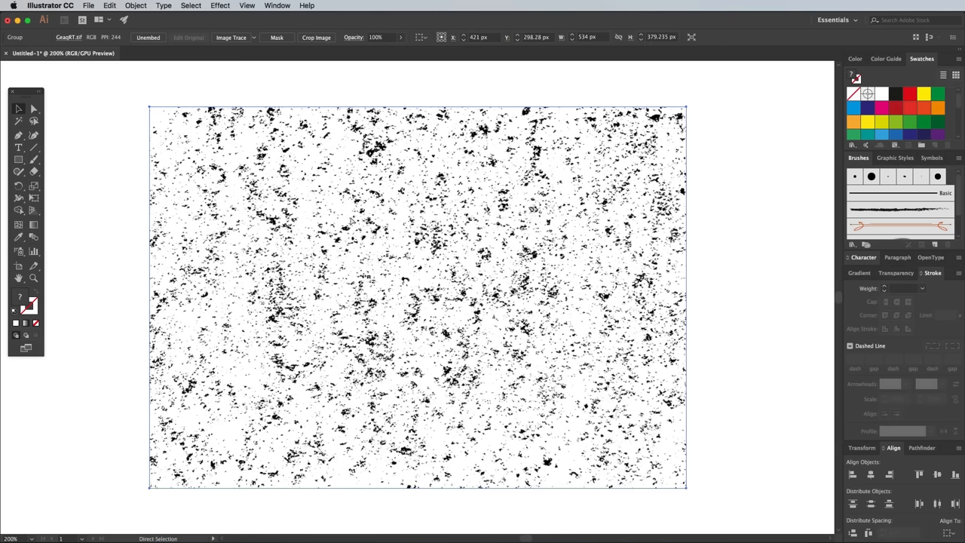
Step: Show Image Trace with Advanced settings, Preview on and Ignore White ticked
{"action": "left_click", "coordinate": [278, 6]}
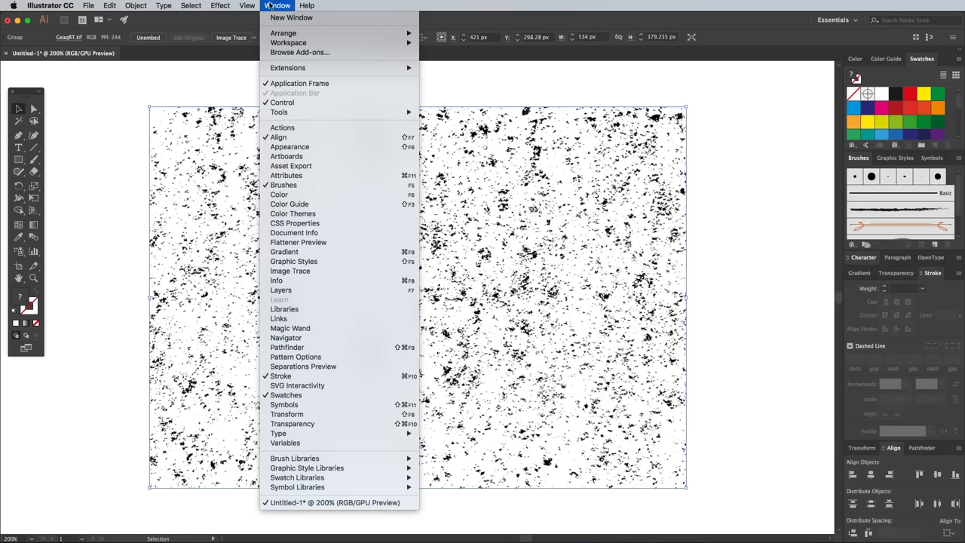
{"action": "left_click", "coordinate": [290, 272]}
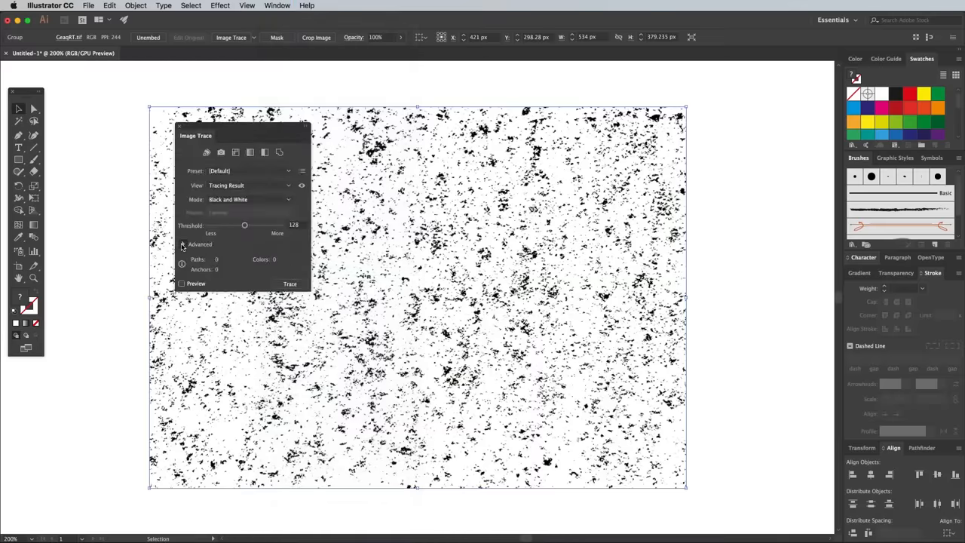
{"action": "left_click", "coordinate": [184, 244]}
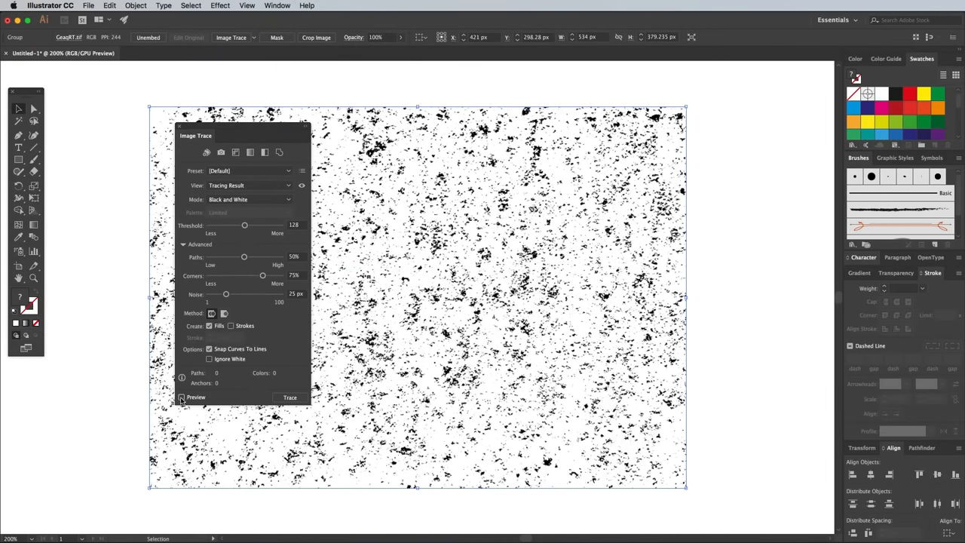
{"action": "left_click", "coordinate": [181, 399]}
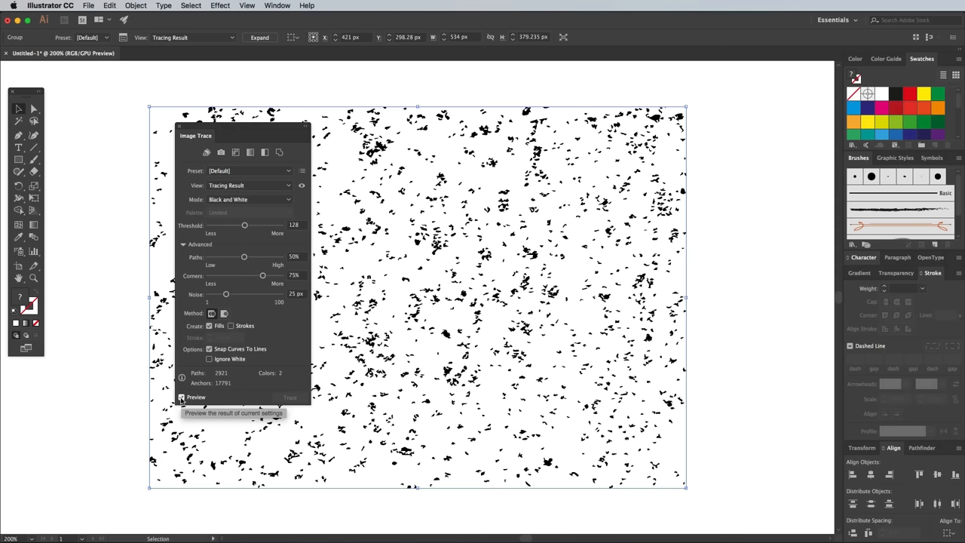
{"action": "mouse_move", "coordinate": [209, 359]}
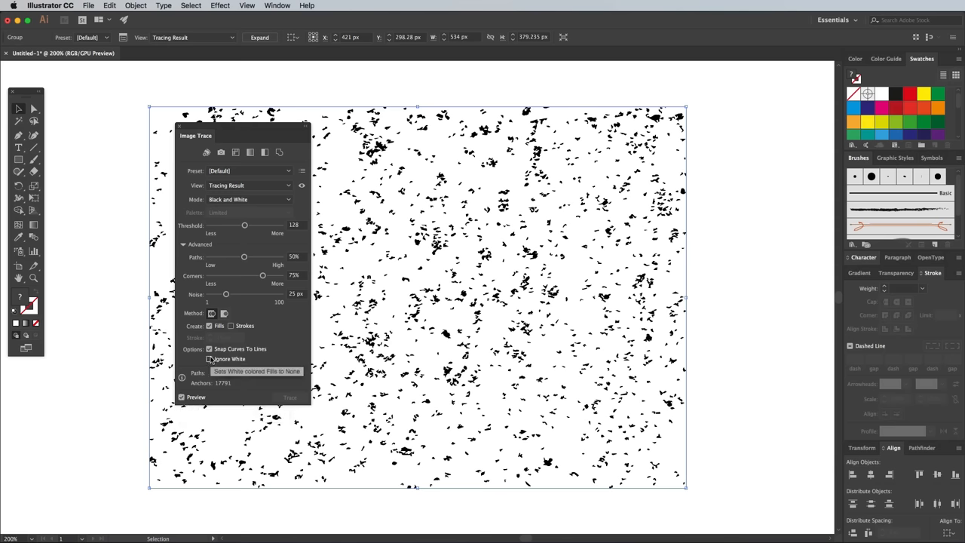
{"action": "left_click", "coordinate": [208, 359]}
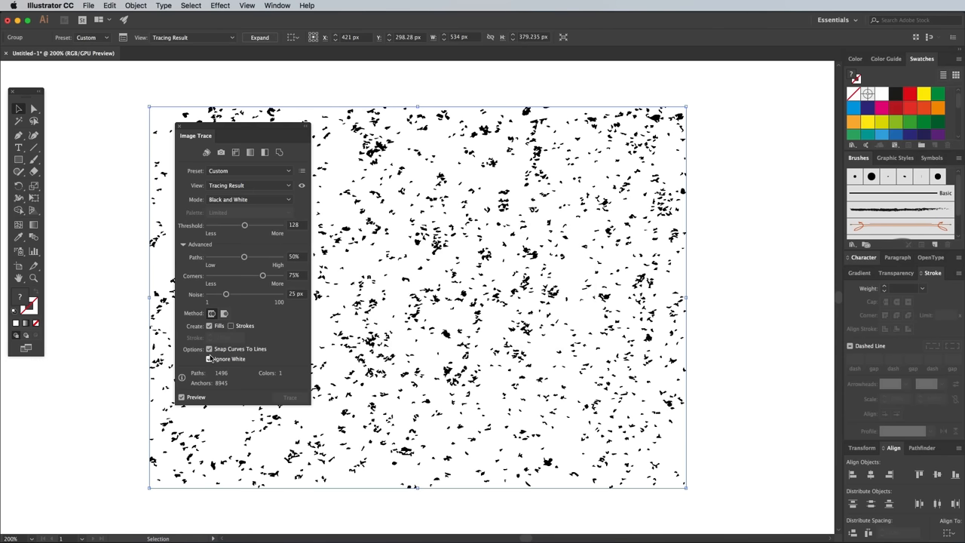
Step: Untick Snap Curves To Lines, lower Corners and fine-tune the Threshold for denser specks
{"action": "left_click", "coordinate": [209, 348]}
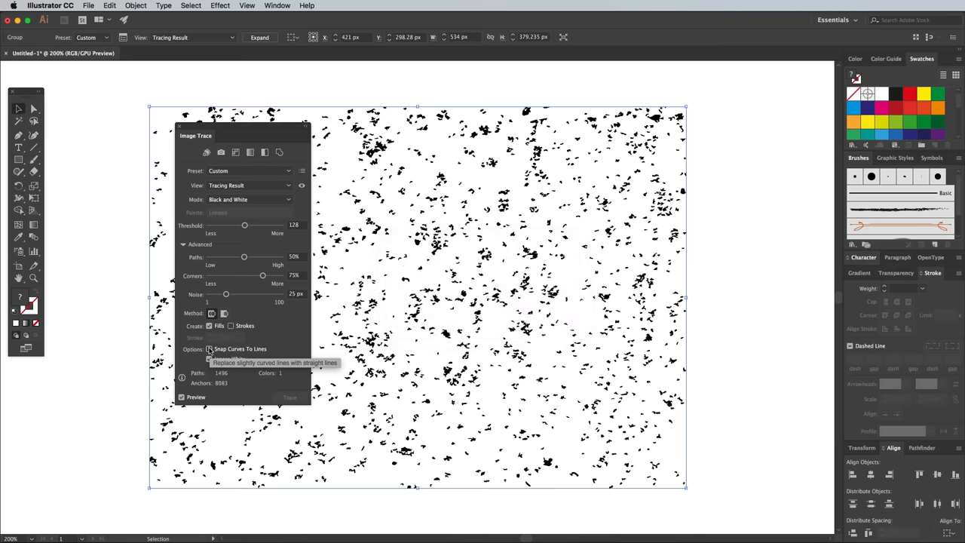
{"action": "mouse_move", "coordinate": [262, 274]}
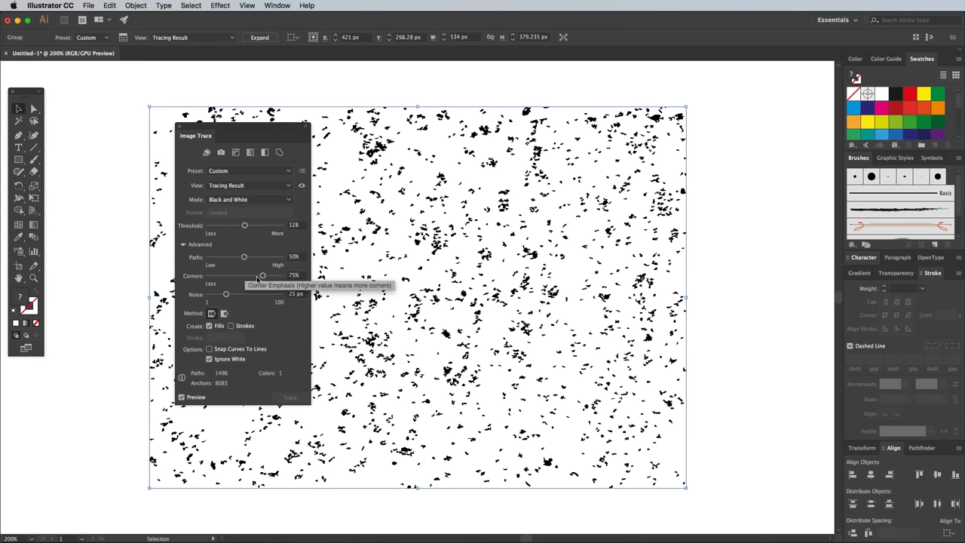
{"action": "left_click_drag", "start_coordinate": [263, 274], "coordinate": [208, 274]}
{"action": "type", "text": "5"}
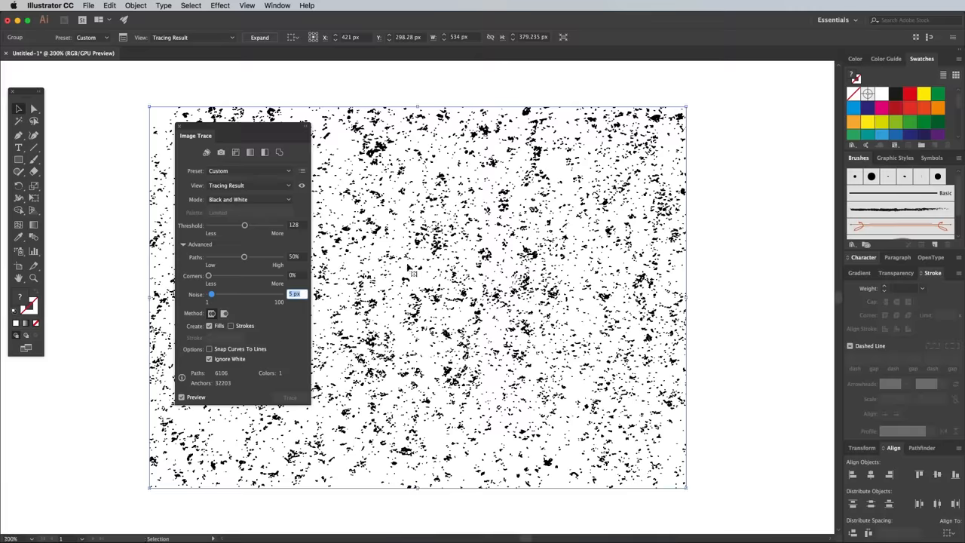
{"action": "left_click_drag", "start_coordinate": [244, 226], "coordinate": [234, 227]}
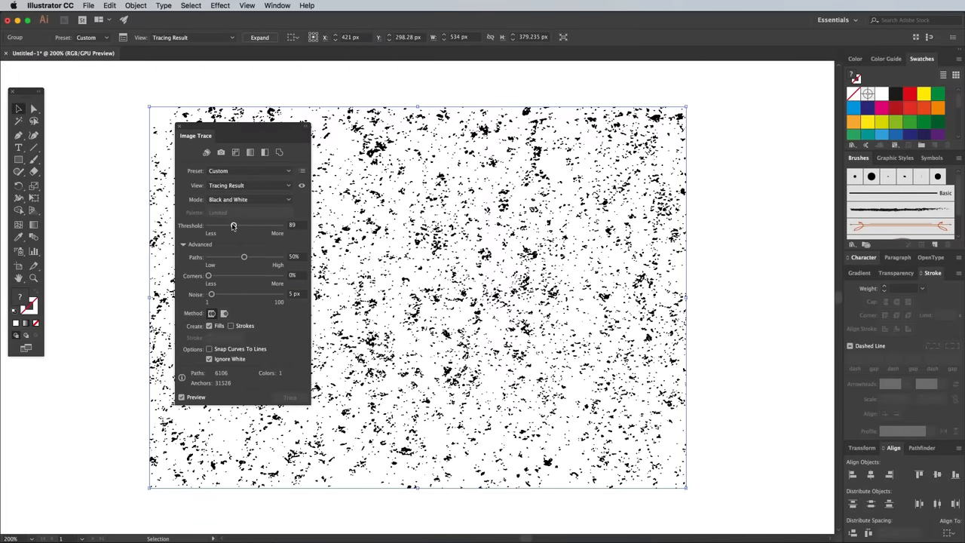
{"action": "left_click_drag", "start_coordinate": [234, 226], "coordinate": [247, 226]}
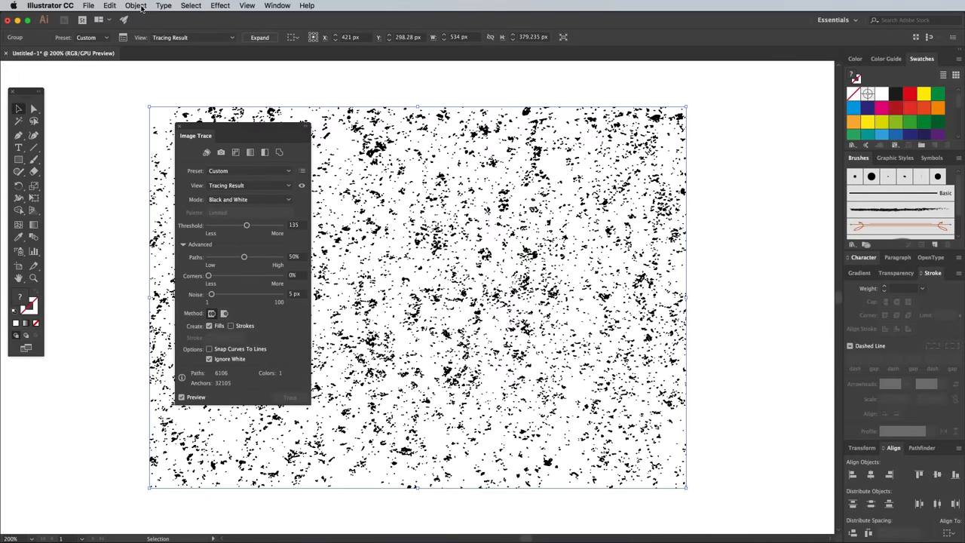
Step: Expand the trace into vector shapes and set them beside the artboard
{"action": "left_click", "coordinate": [136, 6]}
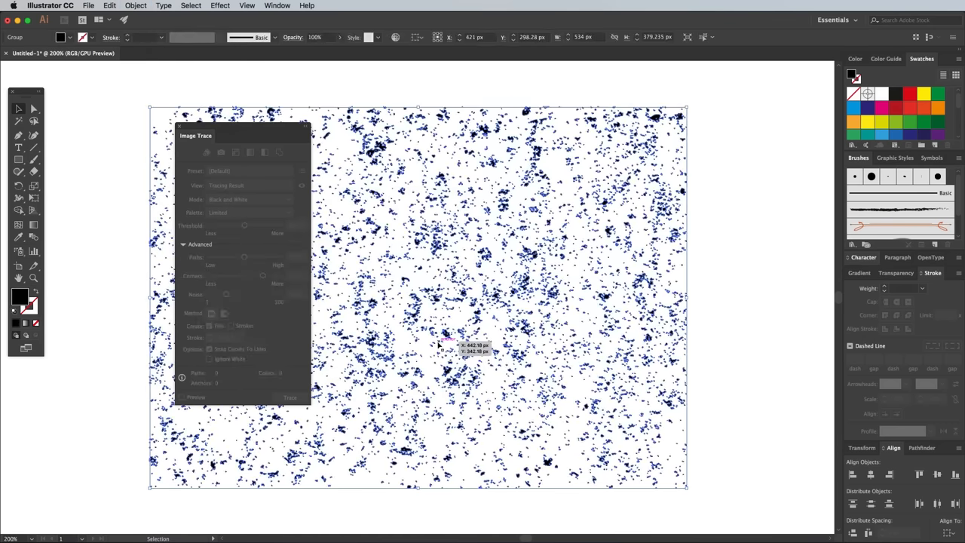
{"action": "left_click", "coordinate": [290, 399]}
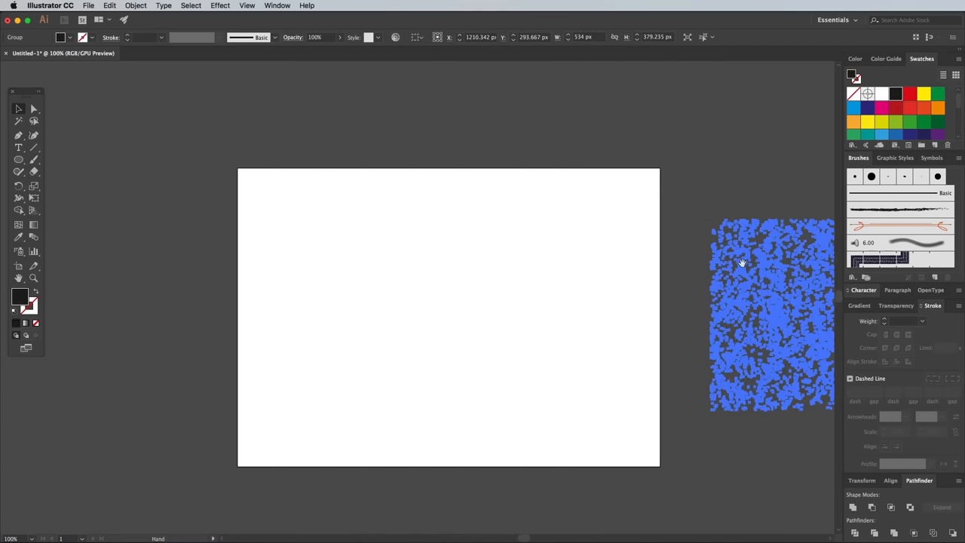
Step: Place the speckles over the red circle, subtract them with Minus Front, and drag the circle aside
{"action": "left_click_drag", "start_coordinate": [374, 226], "coordinate": [543, 395]}
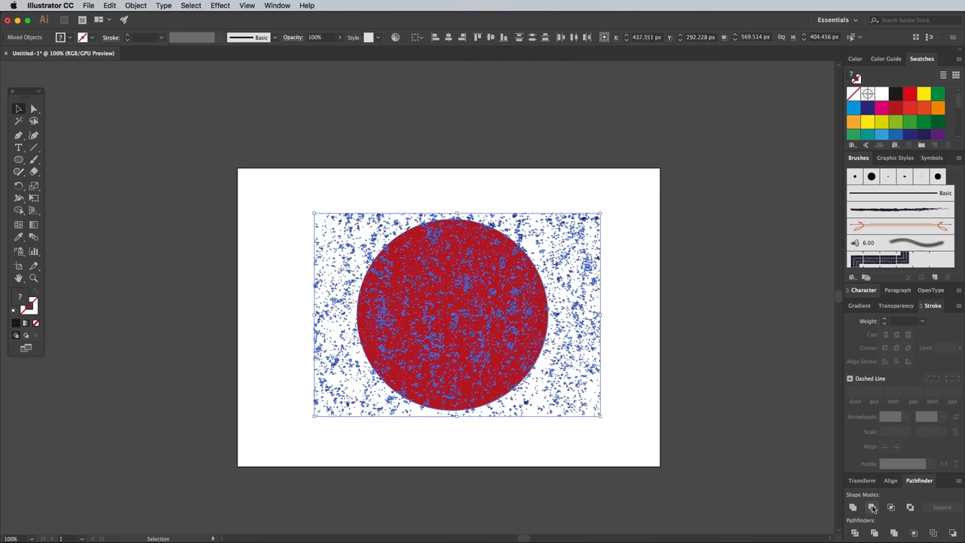
{"action": "mouse_move", "coordinate": [845, 502]}
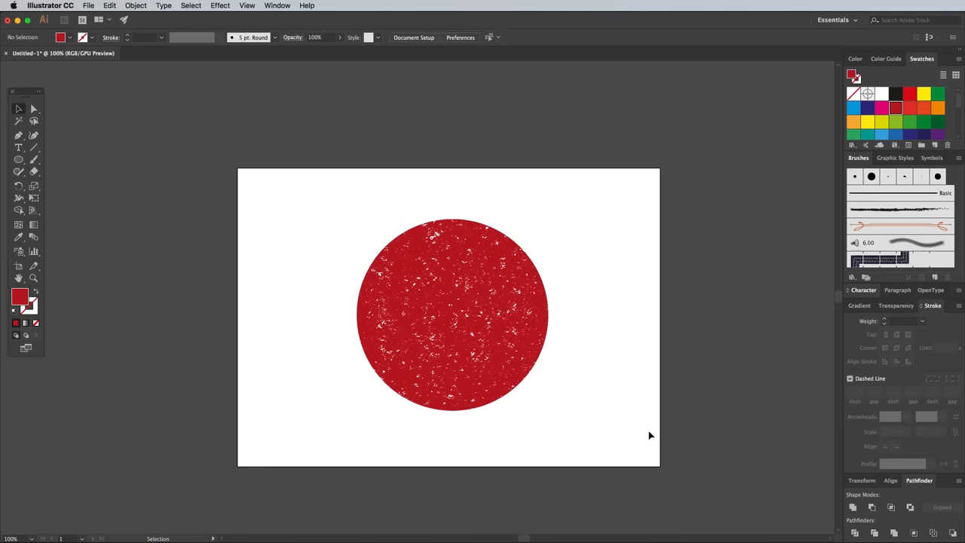
{"action": "left_click", "coordinate": [453, 312]}
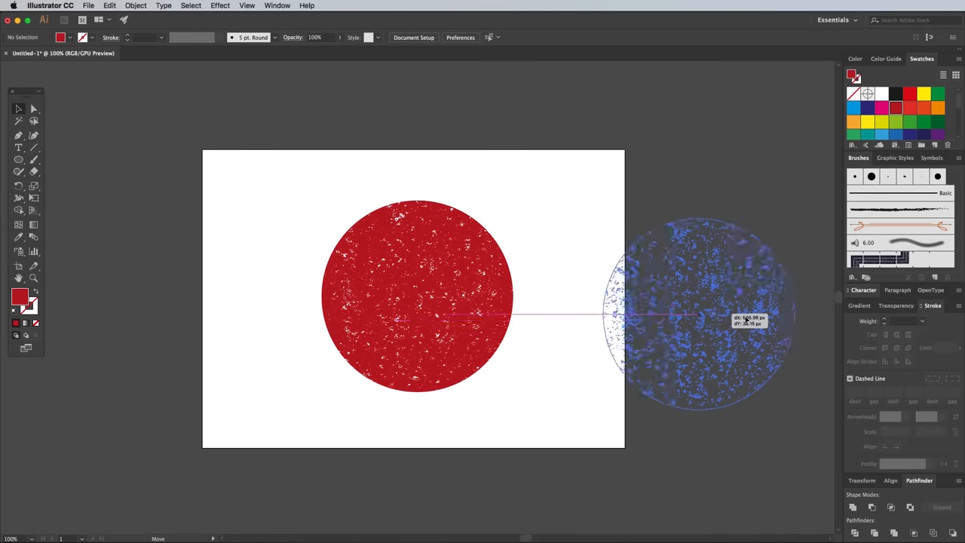
{"action": "left_click_drag", "start_coordinate": [415, 294], "coordinate": [717, 317]}
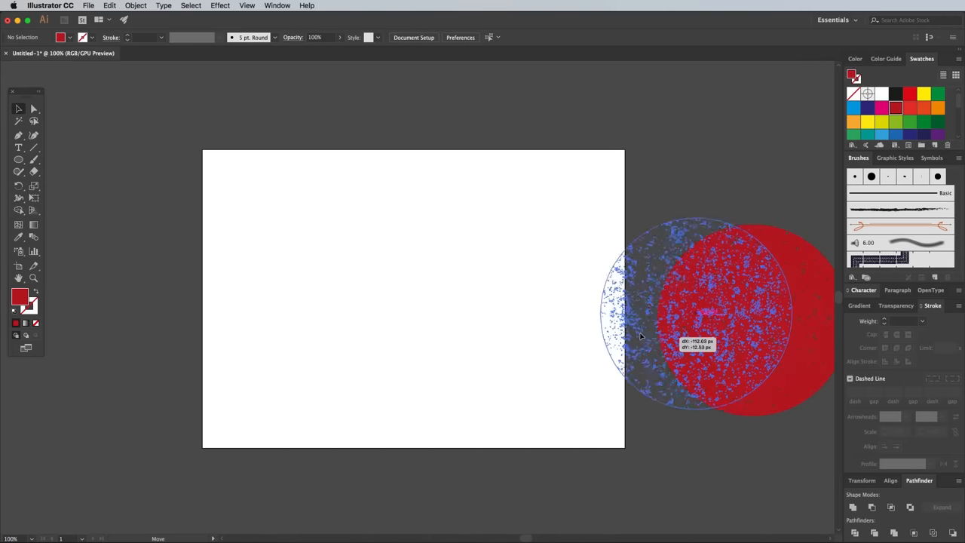